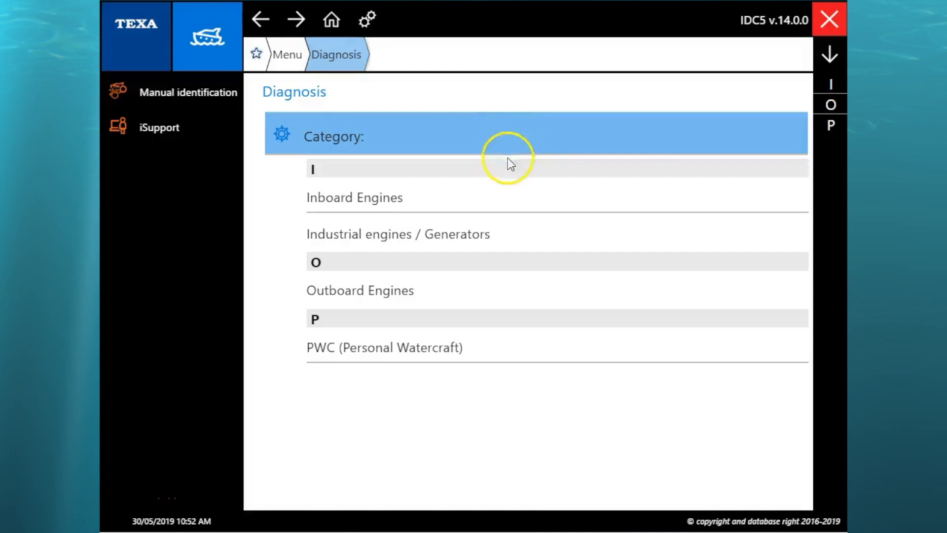
Select Inboard Engines, MERCRUISER, 8.2L MAG MPI, then the 8200 i.e. version.
left_click(354, 197)
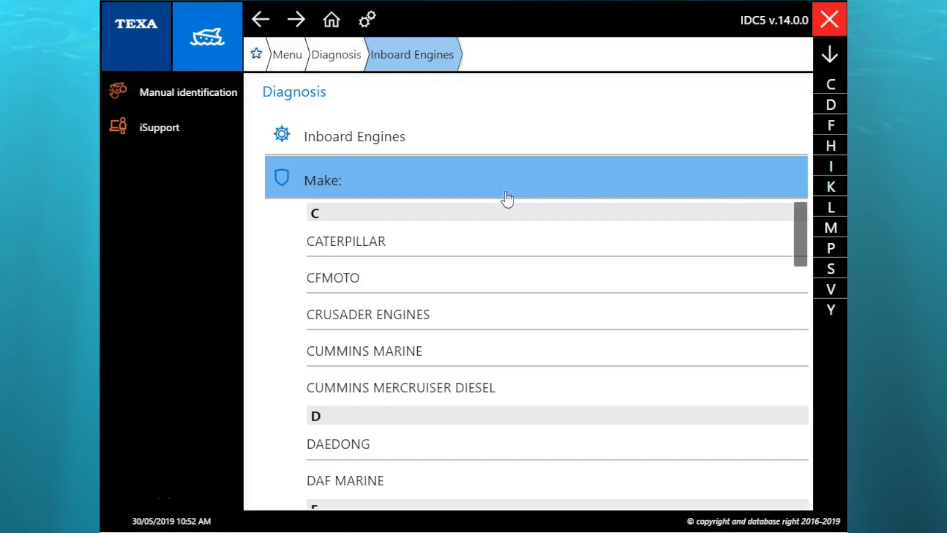
mouse_move(765, 216)
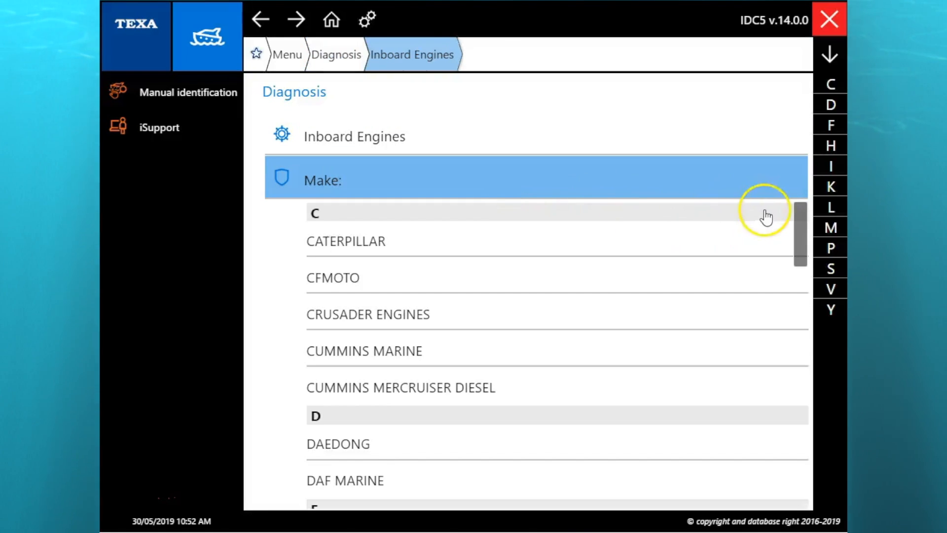
left_click(831, 227)
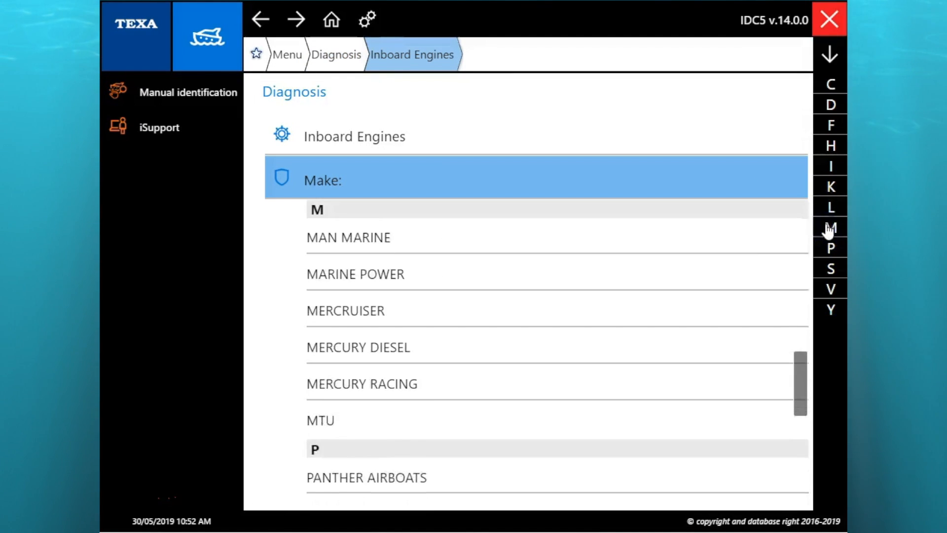
left_click(345, 309)
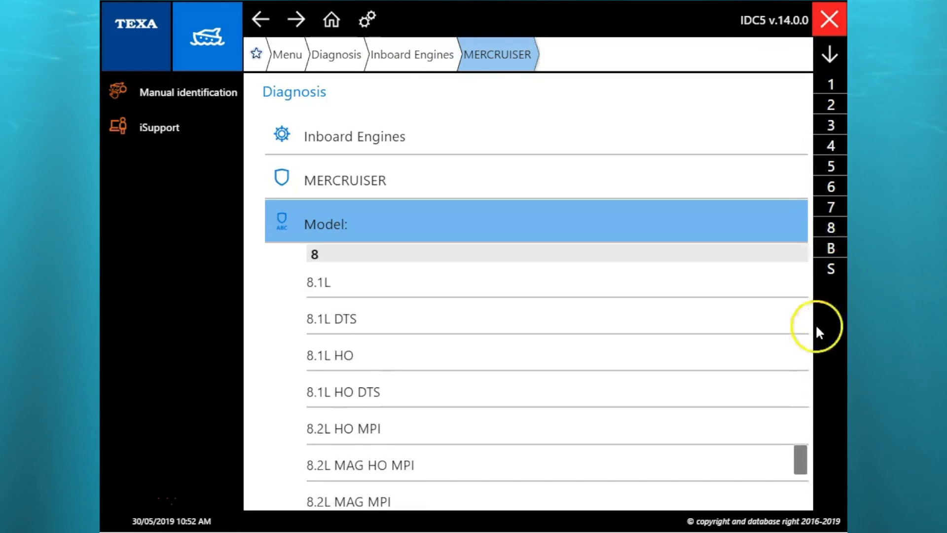
left_click(632, 379)
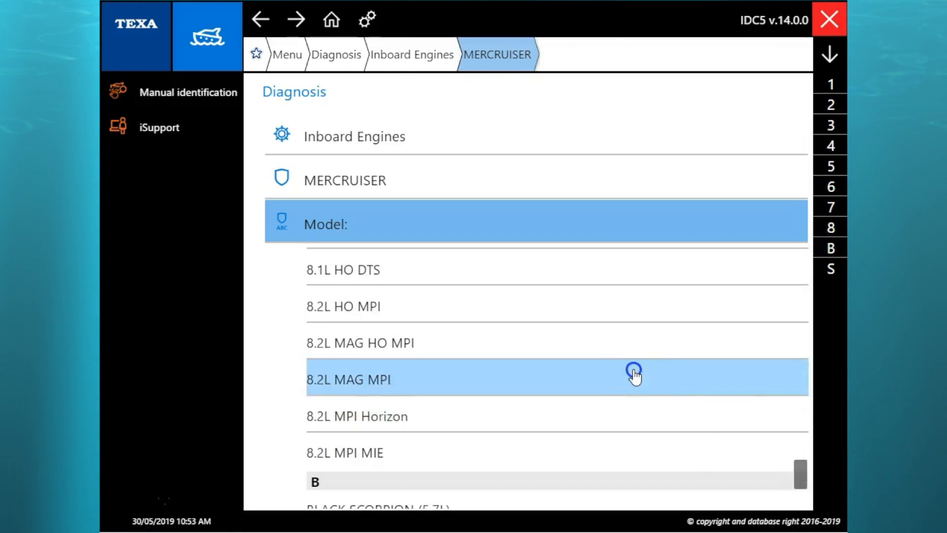
left_click(349, 380)
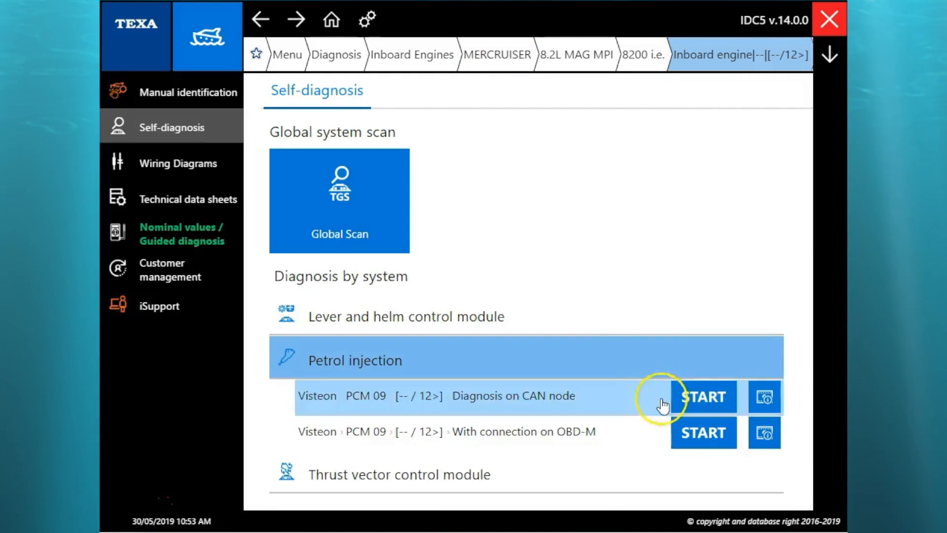
mouse_move(703, 403)
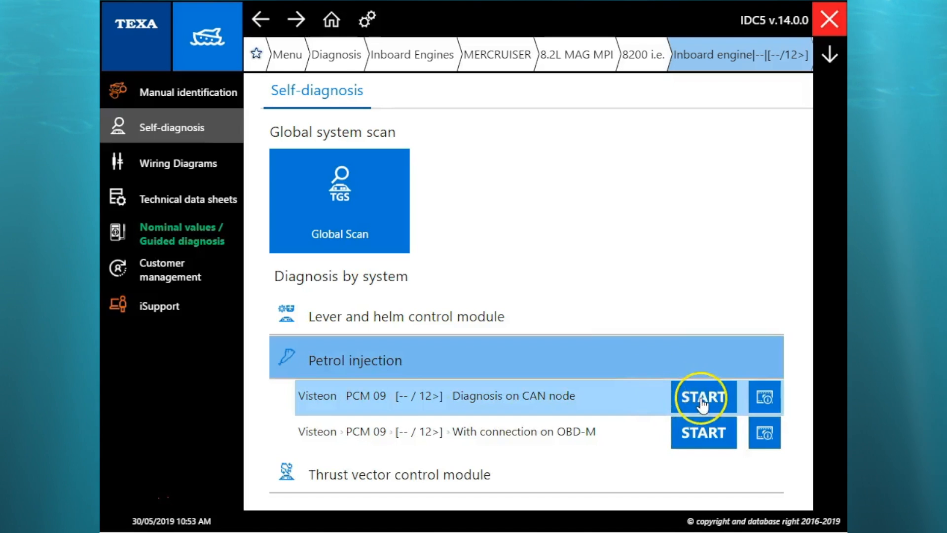
mouse_move(757, 401)
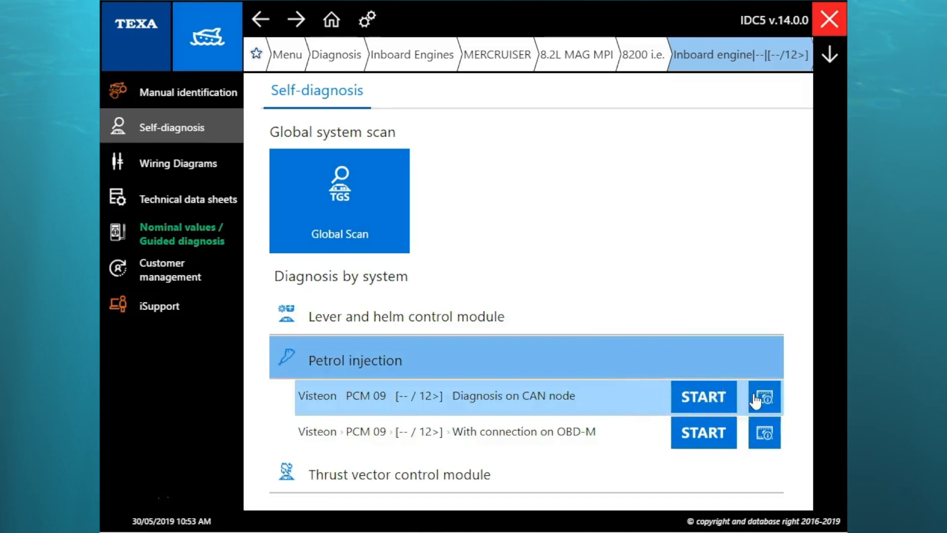
Start CAN-node diagnosis with the AM01 CAN + AM25 + Terminator cable.
left_click(763, 396)
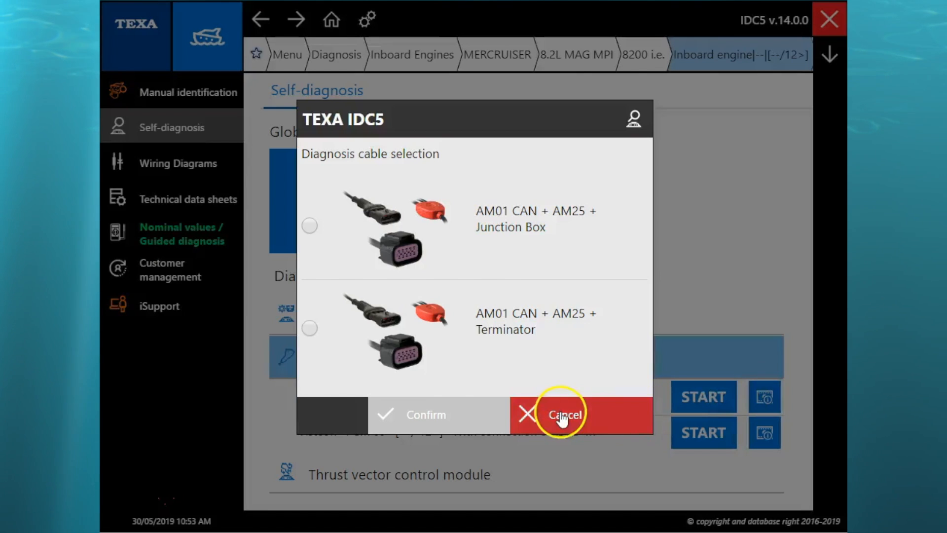
left_click(309, 328)
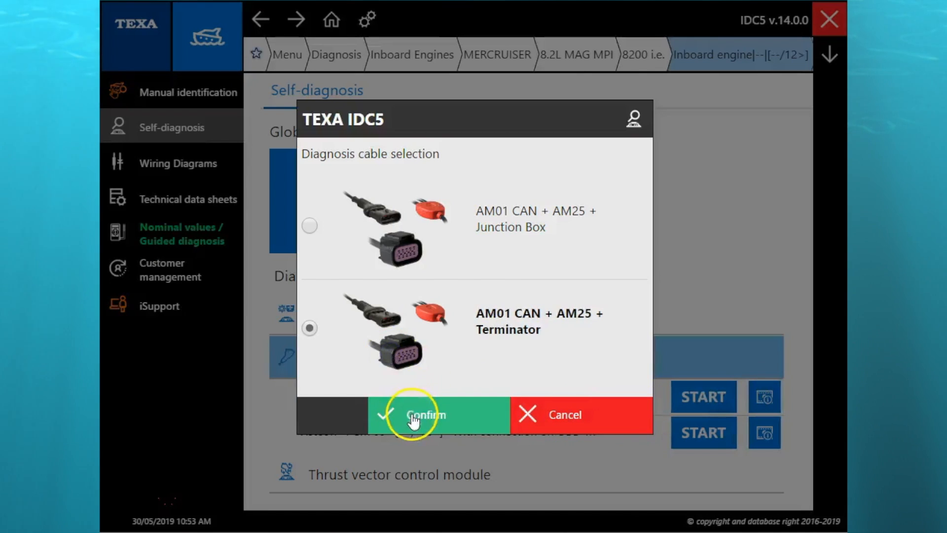
left_click(413, 414)
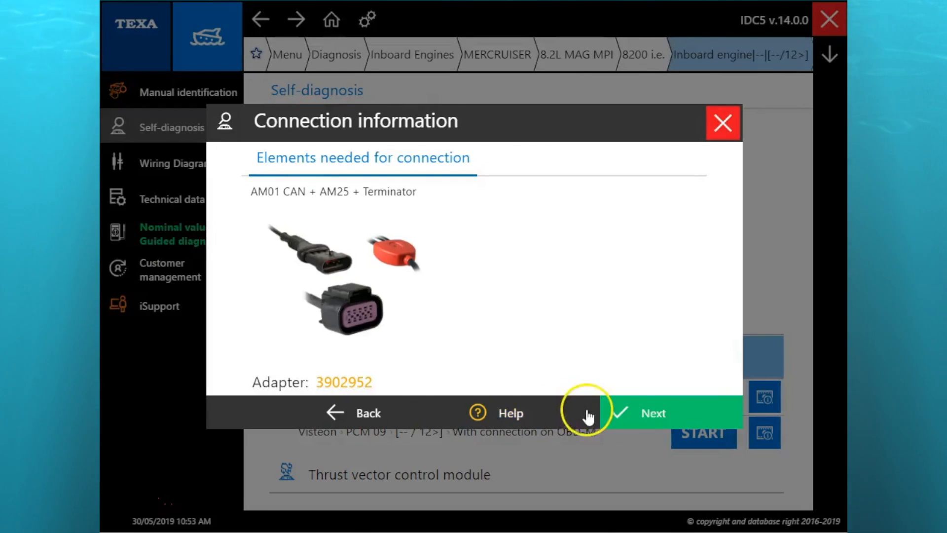
left_click(651, 413)
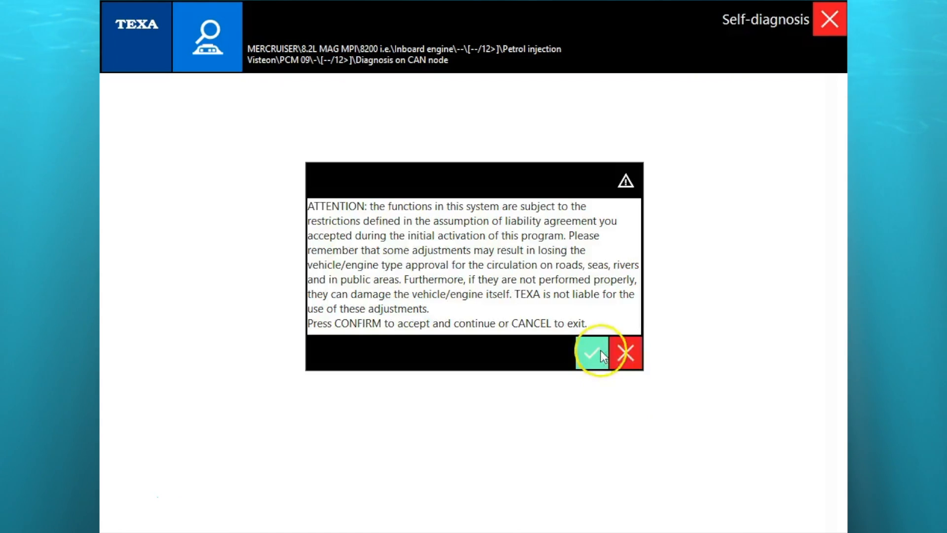
Accept the liability warning and ignition prompts, then acknowledge code 237 to reach Faults.
left_click(592, 352)
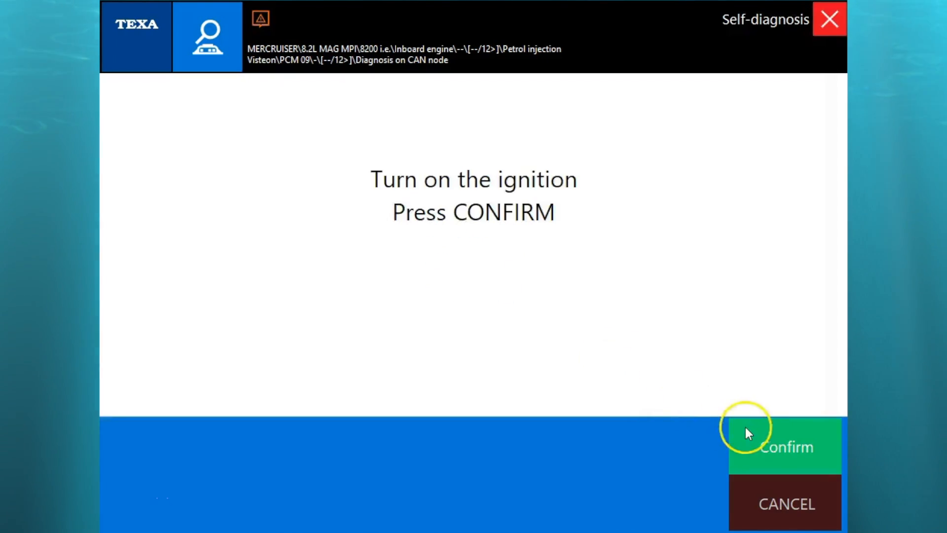
left_click(785, 446)
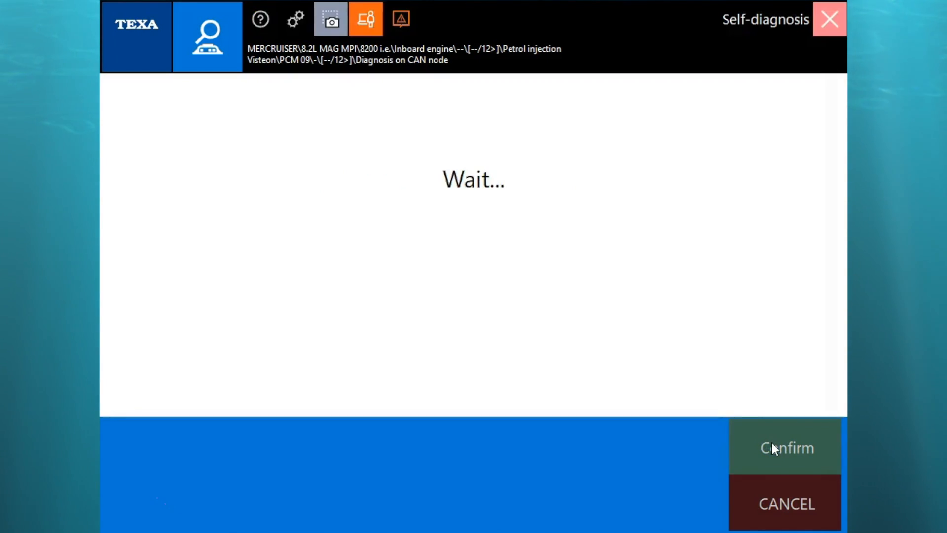
left_click(785, 446)
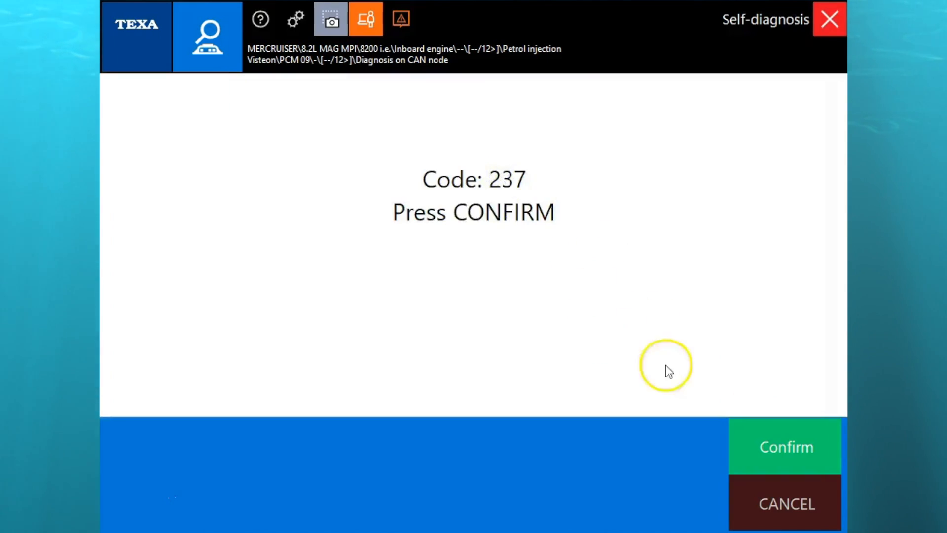
left_click(784, 446)
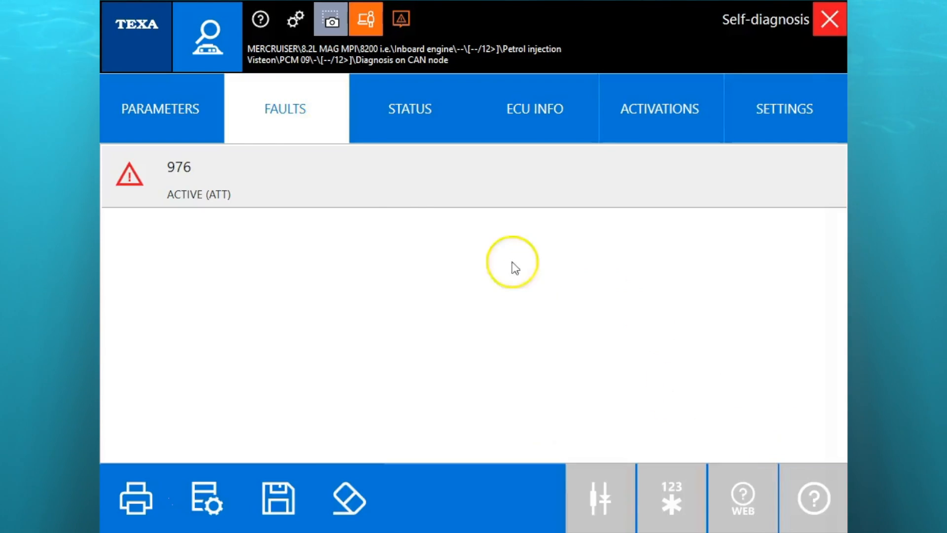
Open the live parameters and plot Throttle position as a graph.
left_click(159, 108)
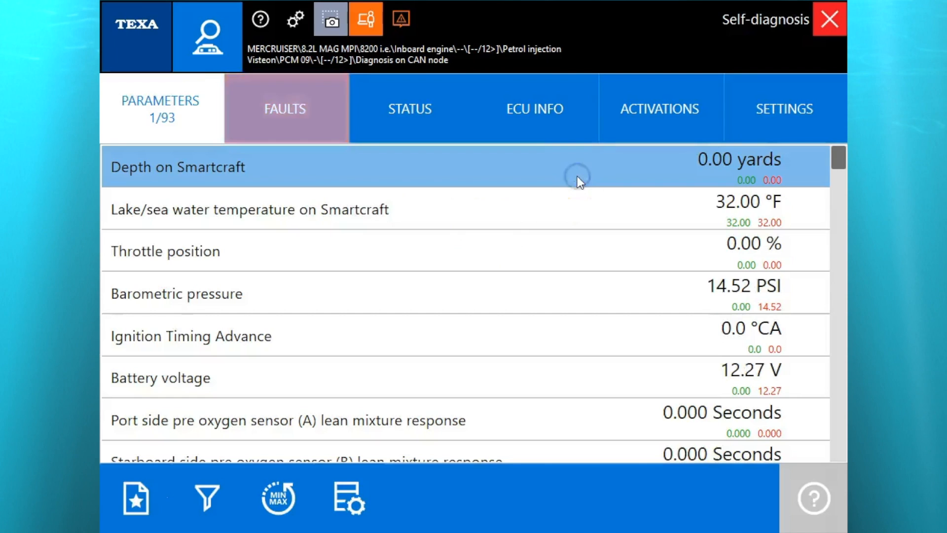
left_click(164, 251)
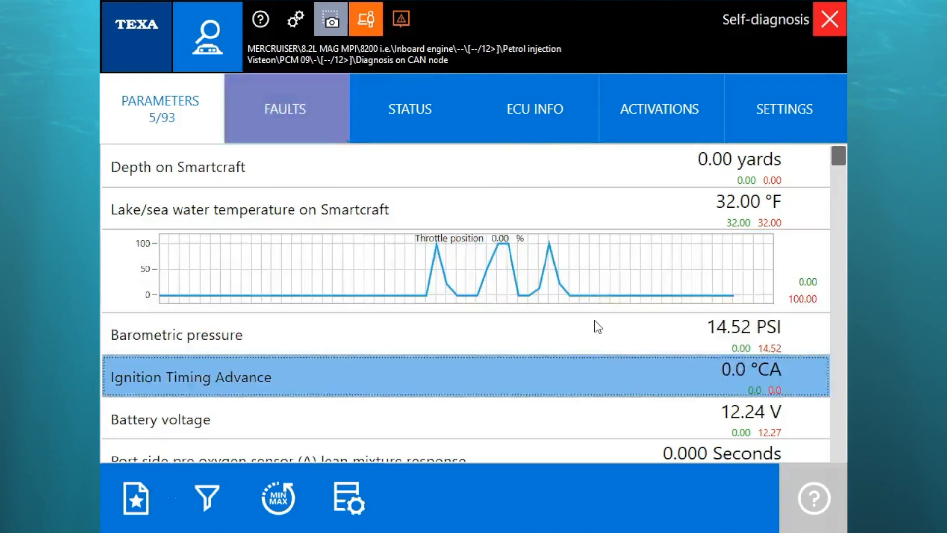
Scroll the parameter list to entry 93, Sensor power voltage 1 at 5.02 V.
scroll("down", 3)
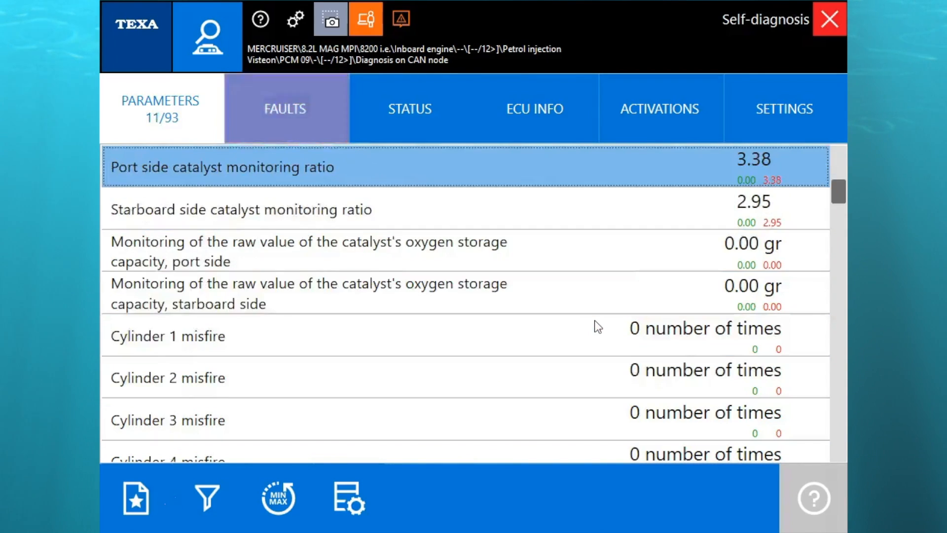
scroll("down", 3)
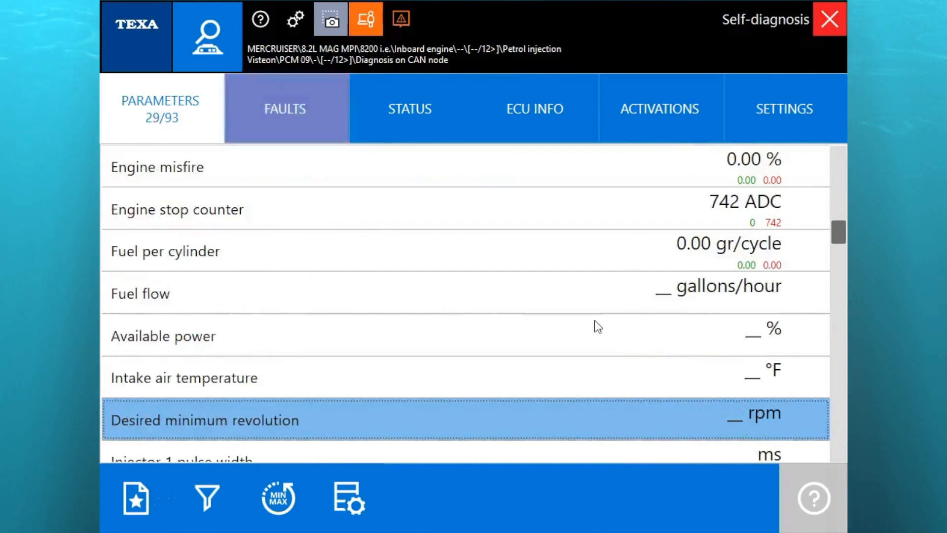
scroll("down", 3)
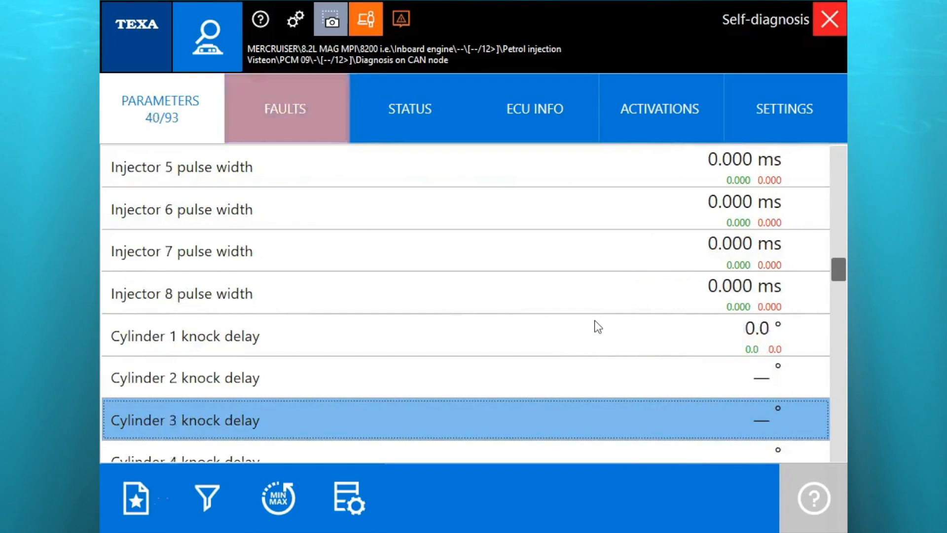
scroll("down", 3)
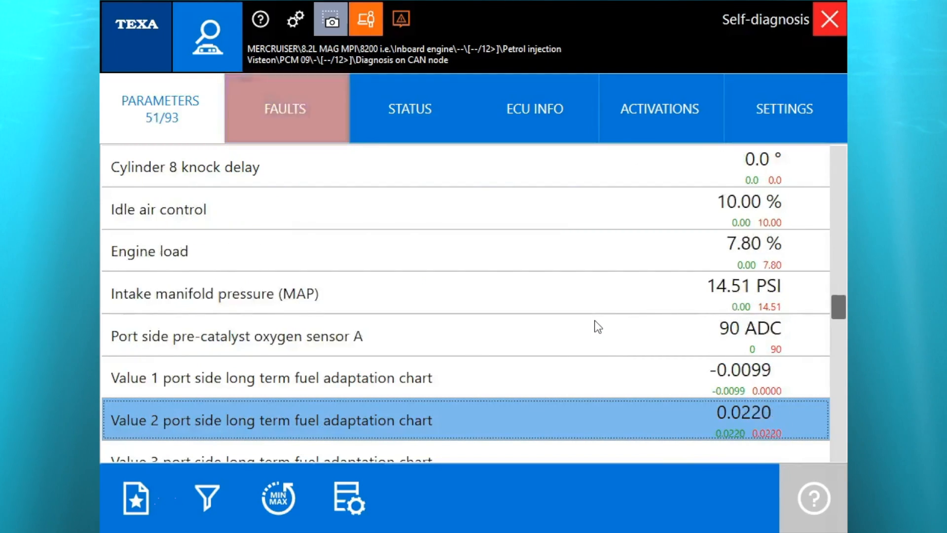
scroll("down", 3)
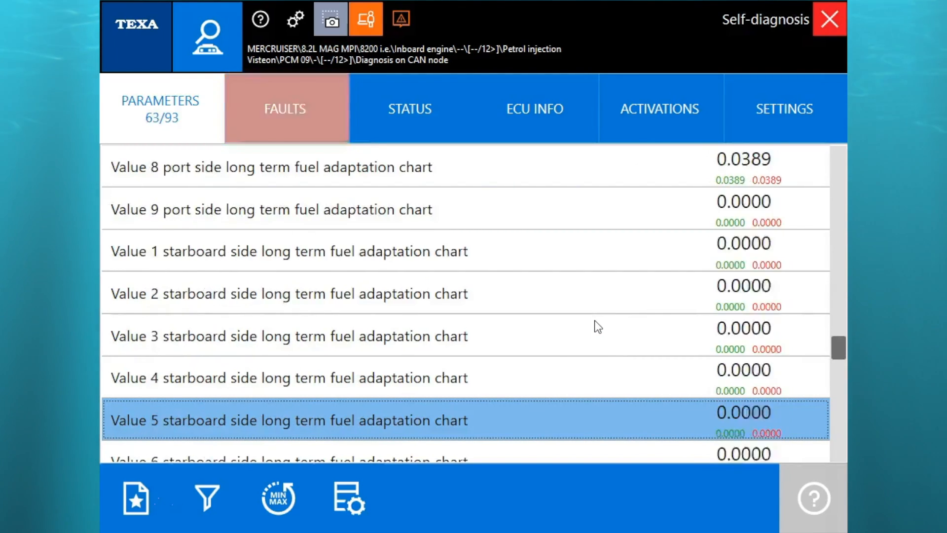
scroll("down", 3)
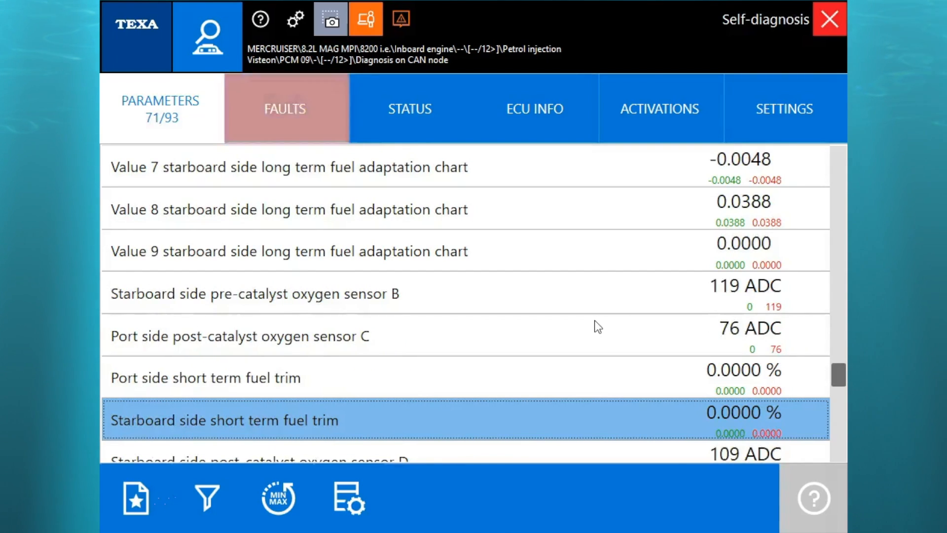
scroll("down", 3)
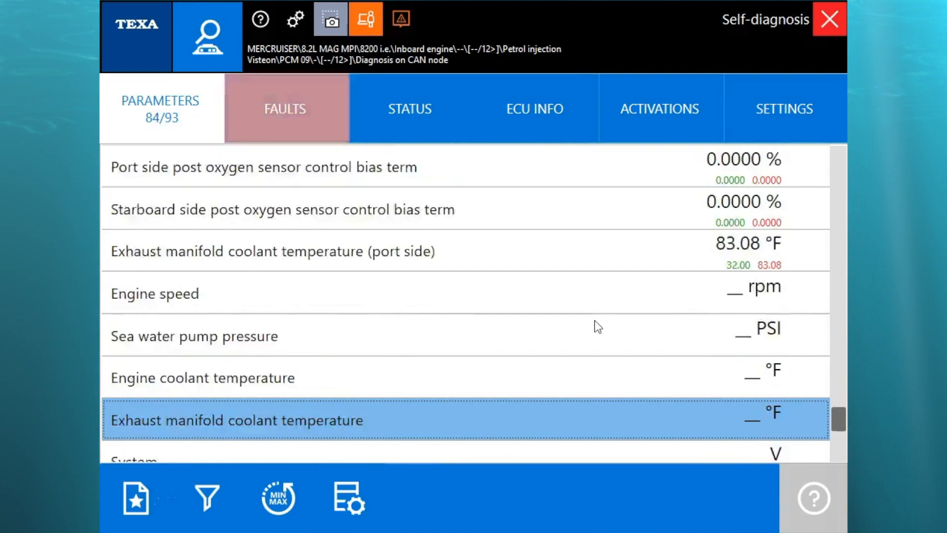
scroll("down", 3)
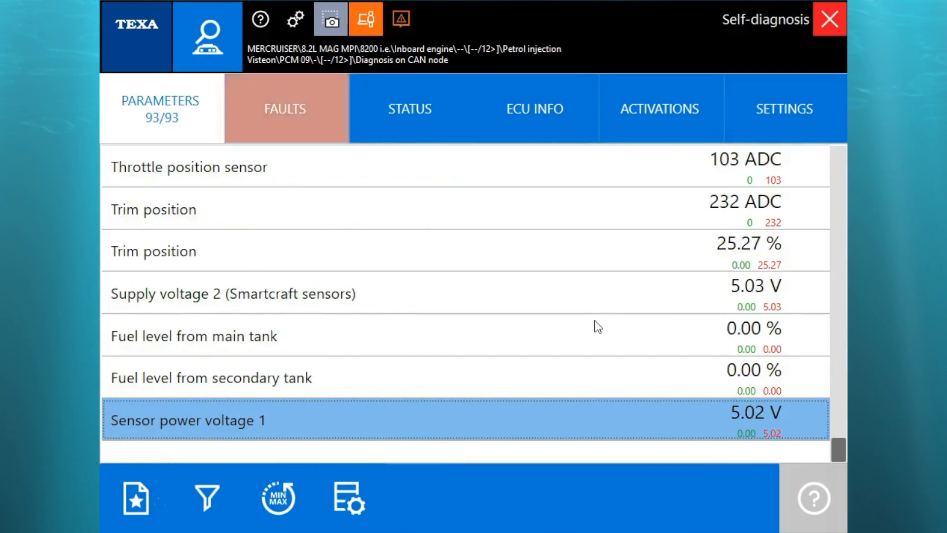
Open STATUS and scroll through all 14 entries to post oxygen sensor monitoring.
left_click(409, 109)
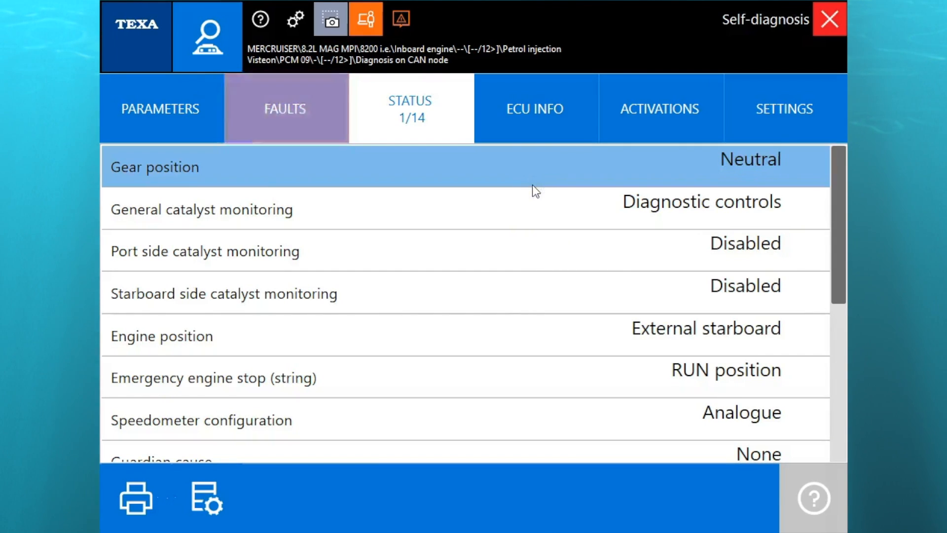
scroll("down", 3)
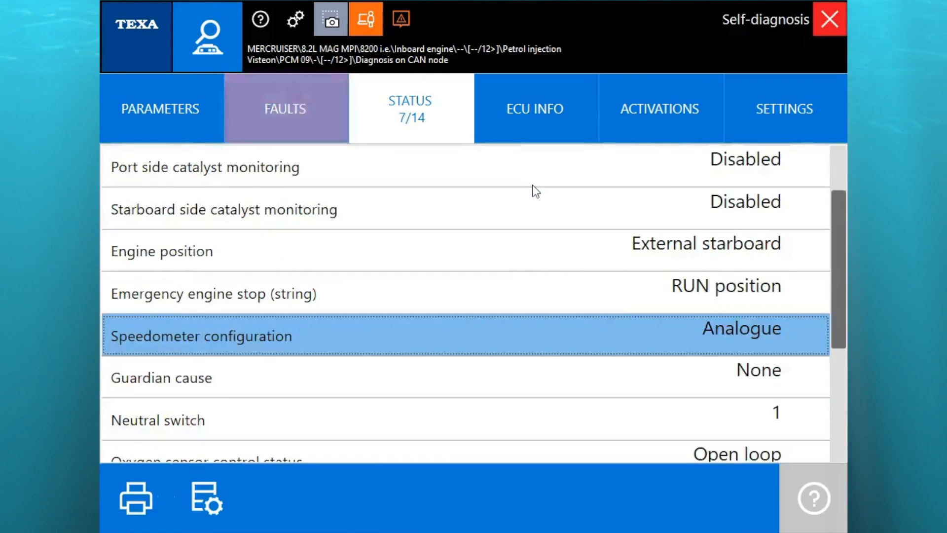
scroll("down", 3)
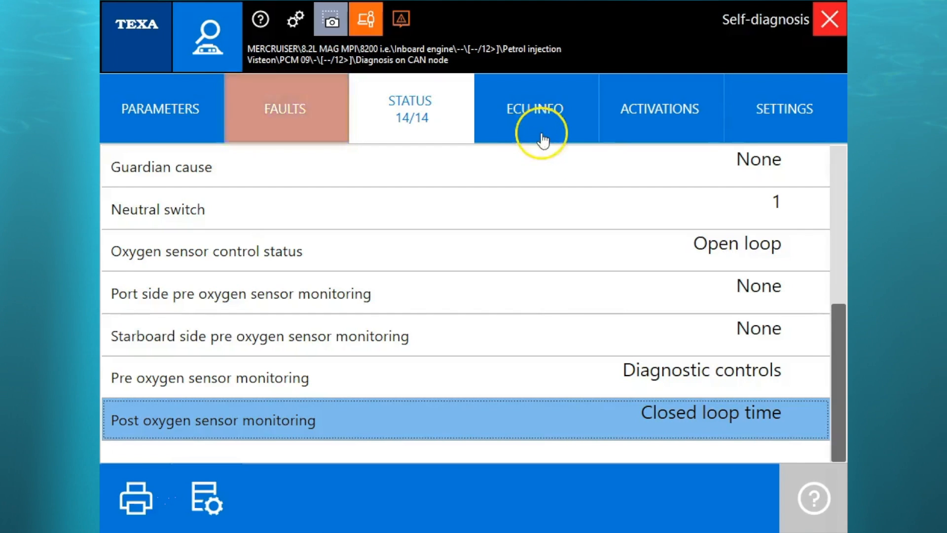
View ECU identification, then run Engine history and accept printing the hours results.
left_click(534, 108)
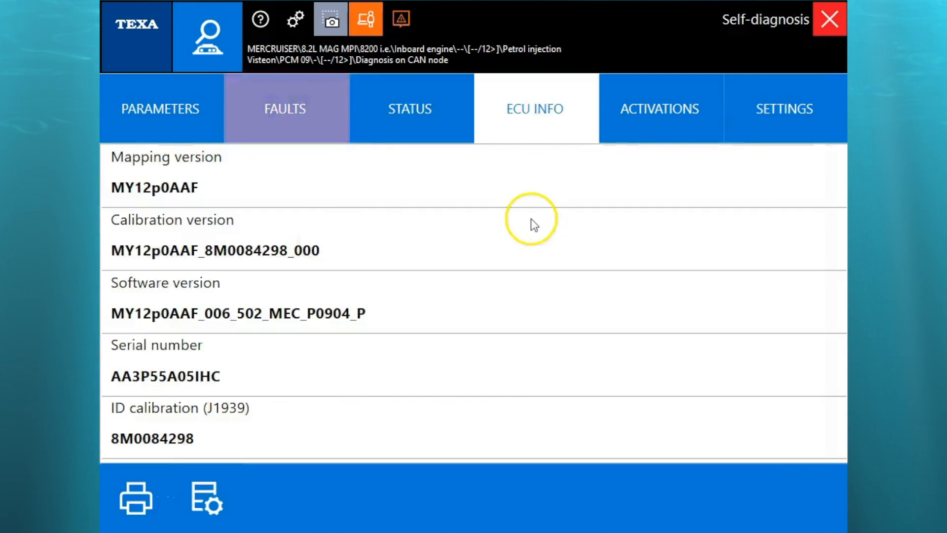
left_click(658, 109)
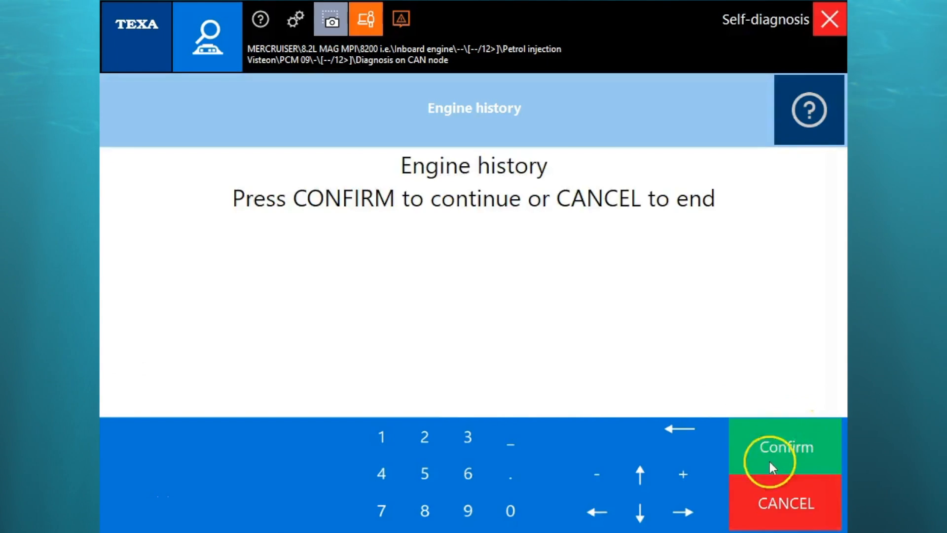
left_click(784, 446)
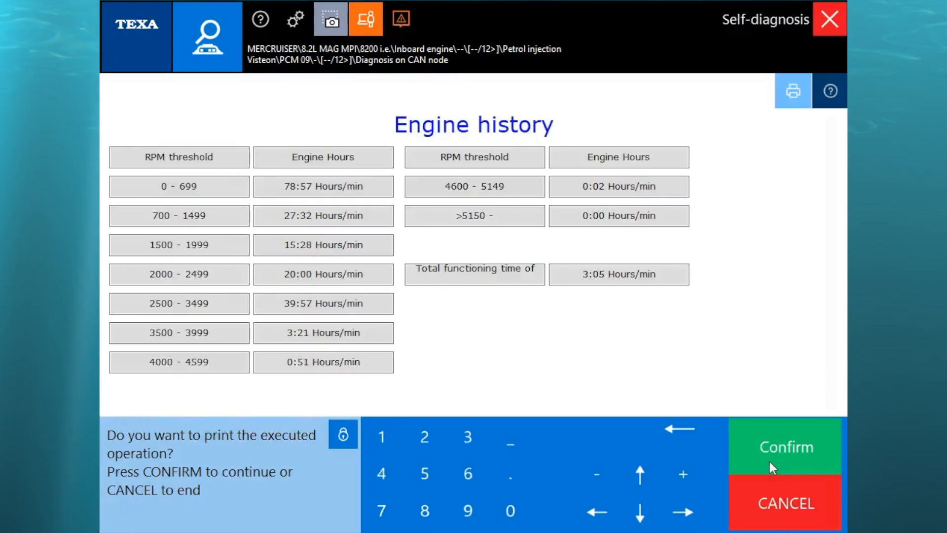
mouse_move(785, 503)
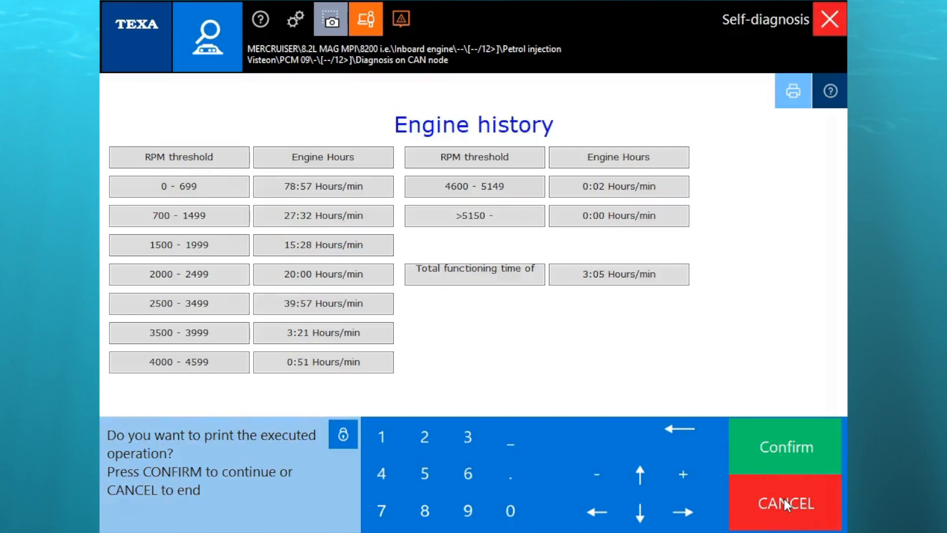
left_click(785, 446)
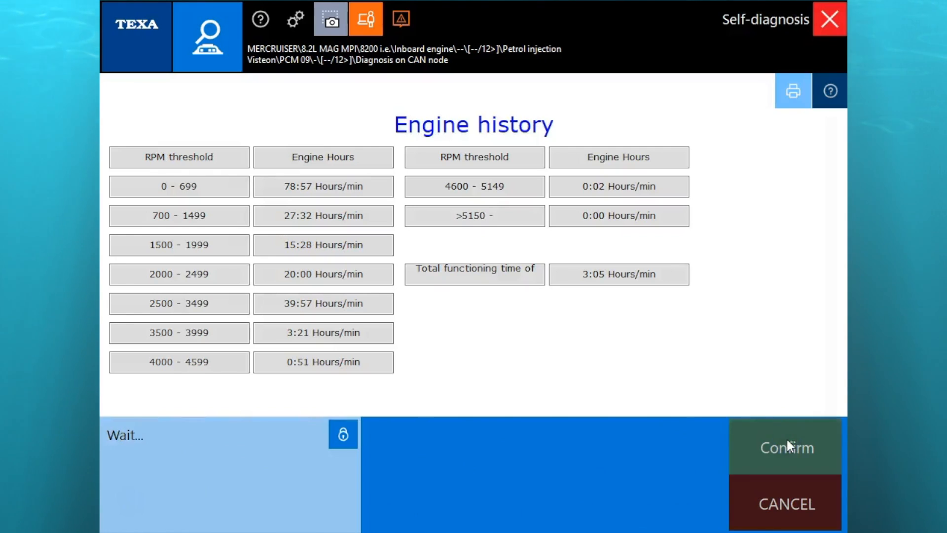
left_click(785, 447)
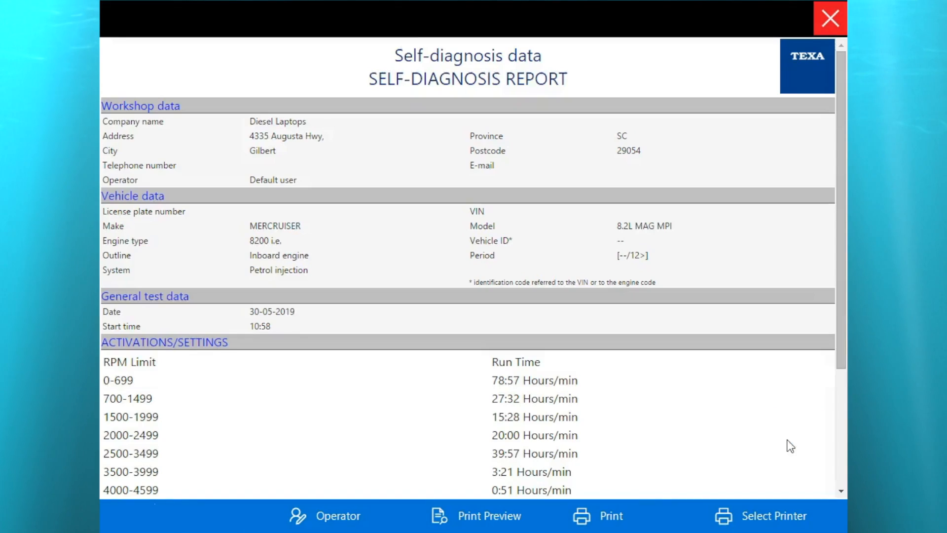
Review and close the engine-hours report, then scroll activations to the fuel pump and ignition coil tests.
scroll("down", 3)
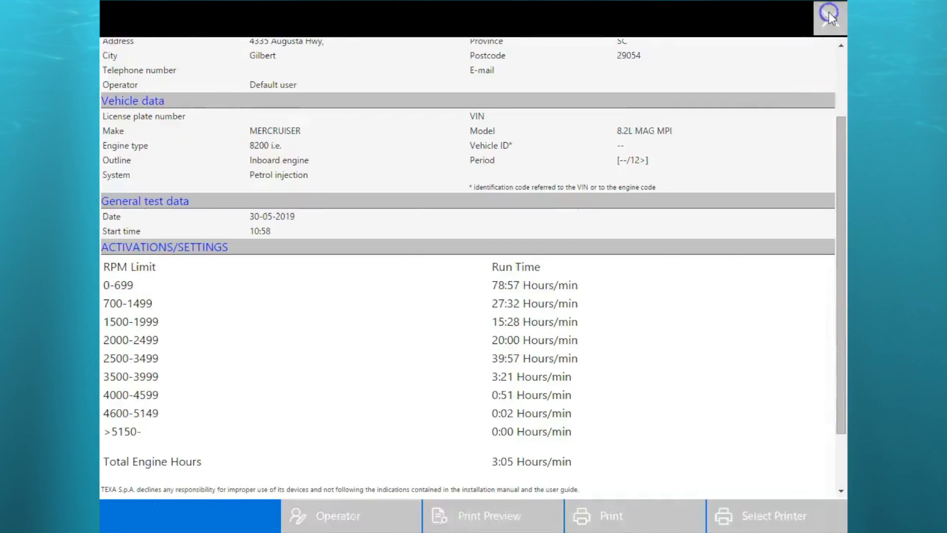
left_click(829, 16)
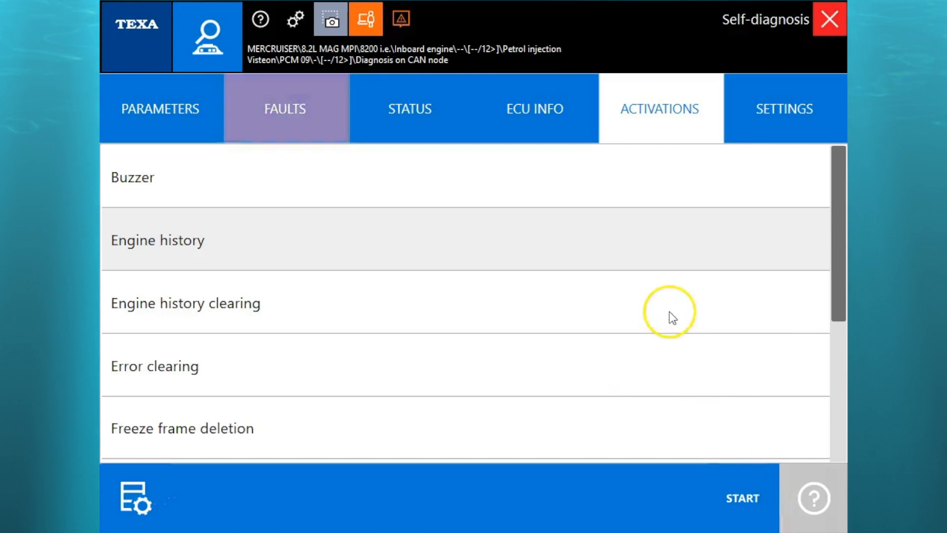
mouse_move(764, 369)
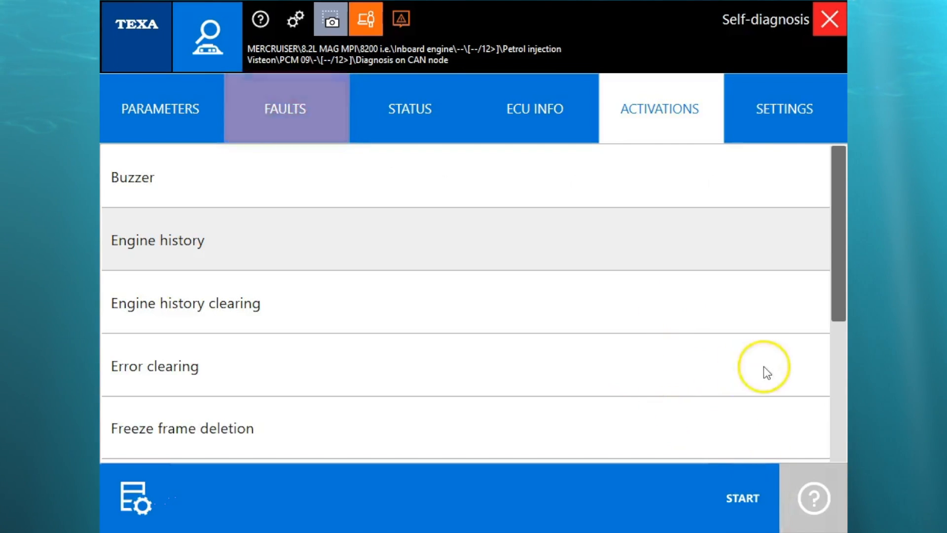
scroll("down", 3)
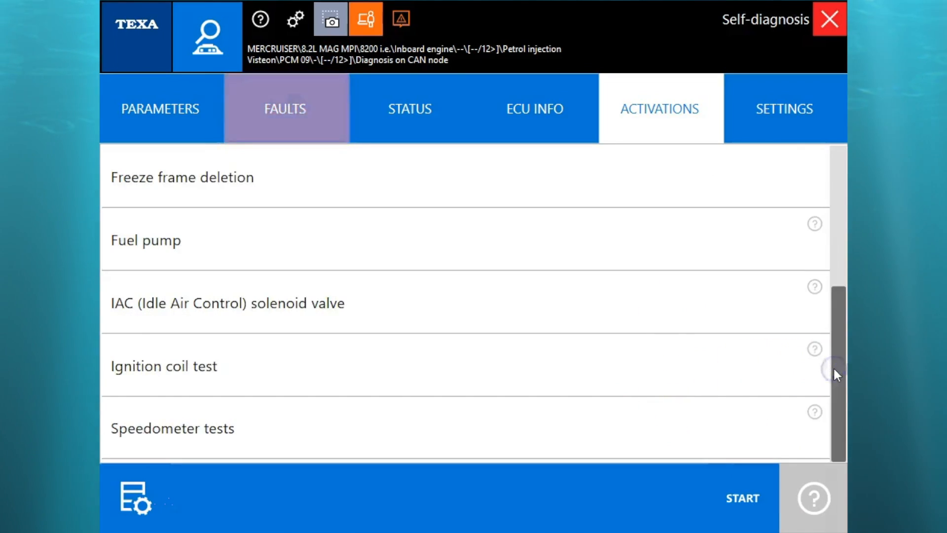
mouse_move(704, 285)
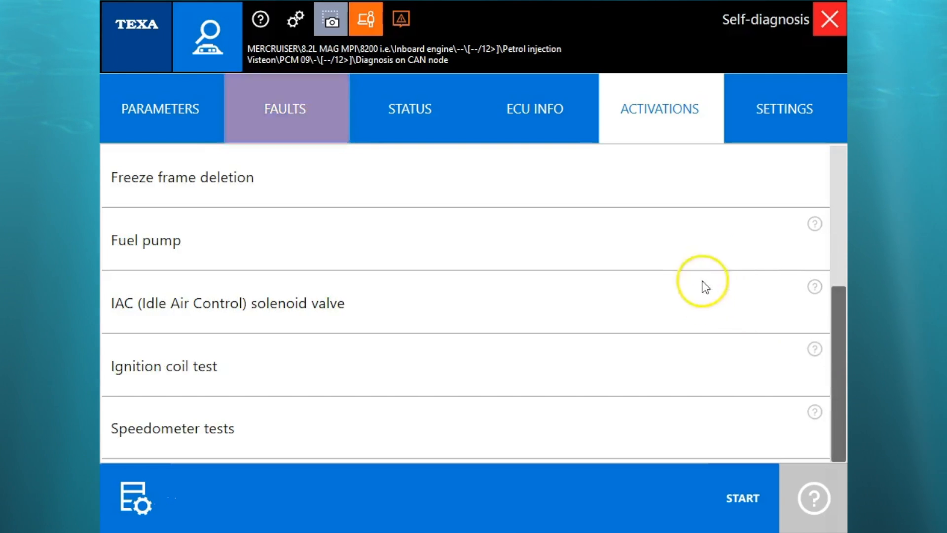
mouse_move(708, 385)
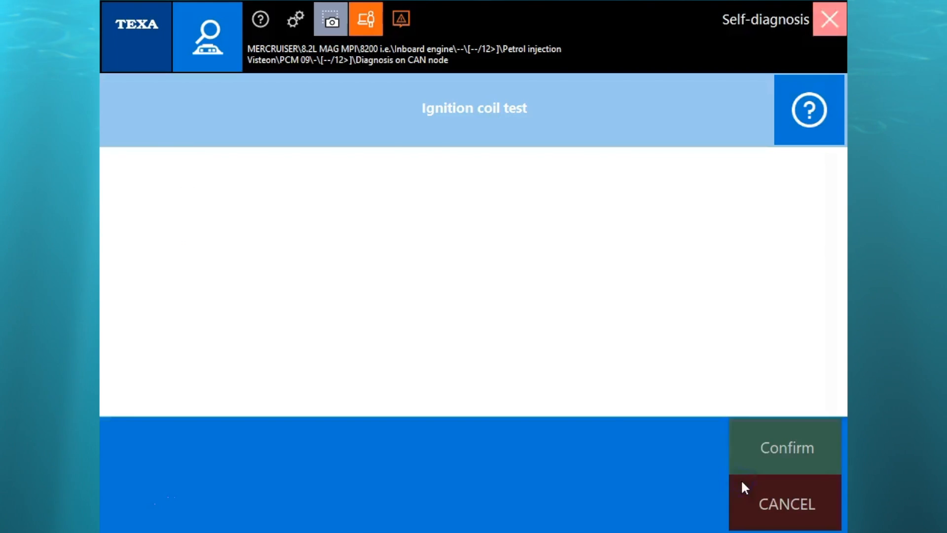
Activate the ignition coil for cylinders 8 and 5, then exit the test.
left_click(786, 447)
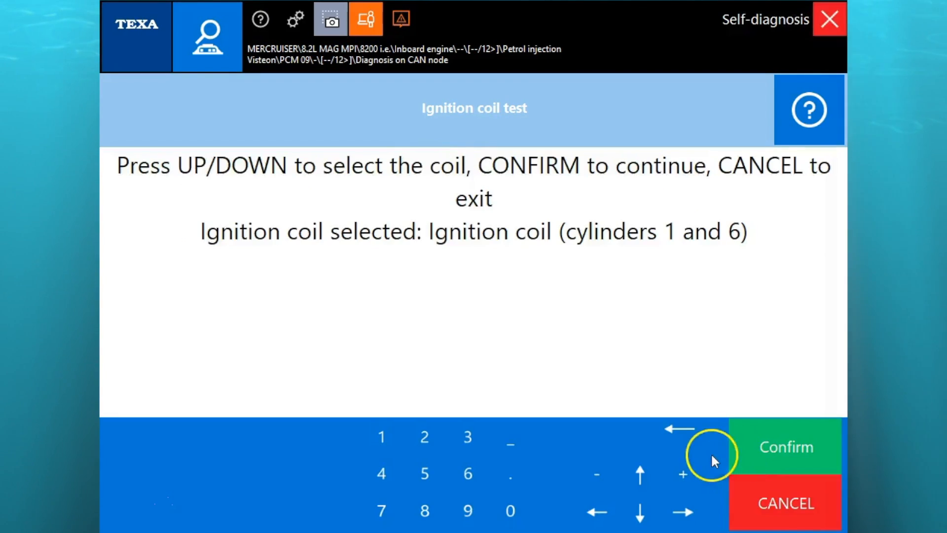
mouse_move(639, 471)
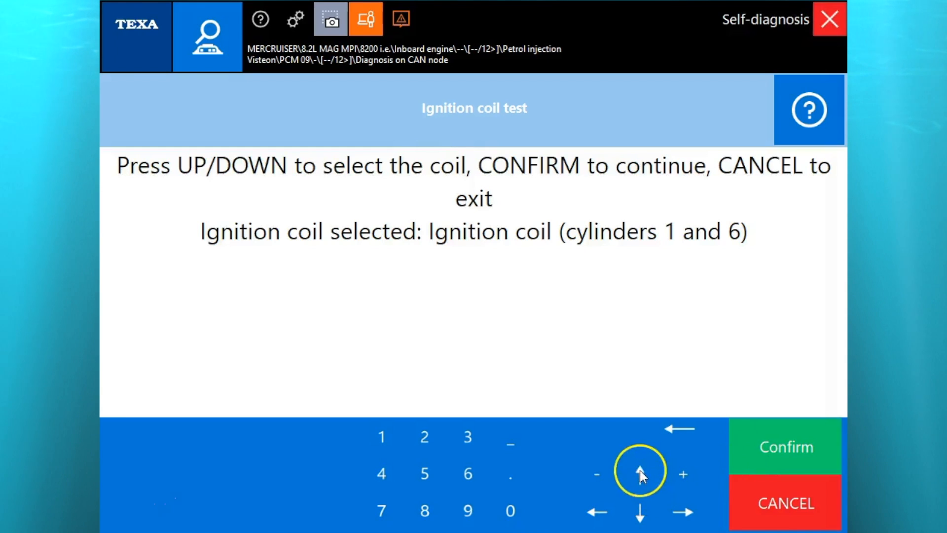
left_click(638, 473)
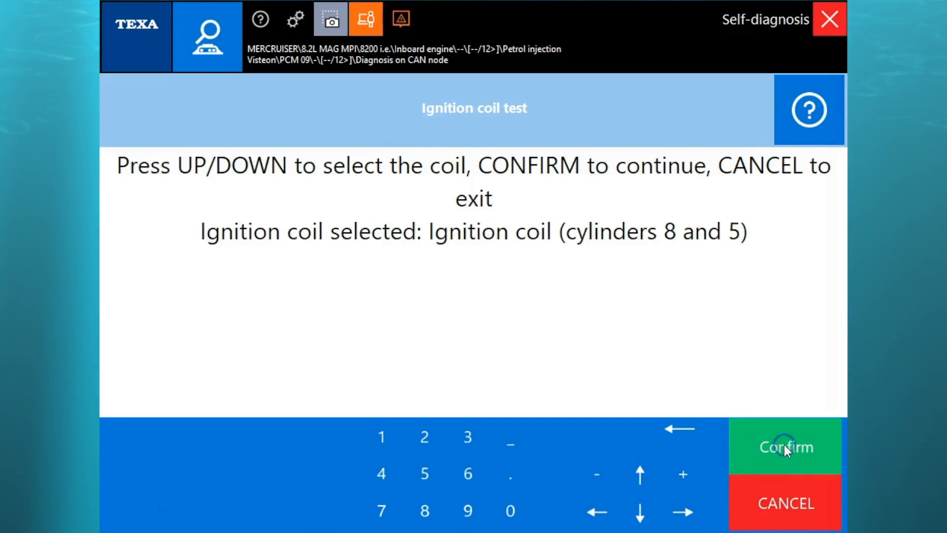
left_click(784, 447)
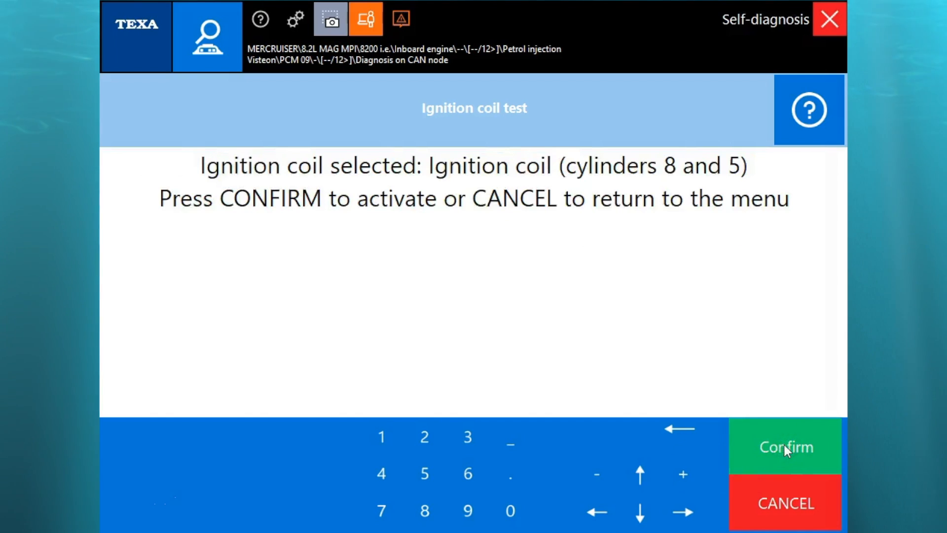
left_click(785, 447)
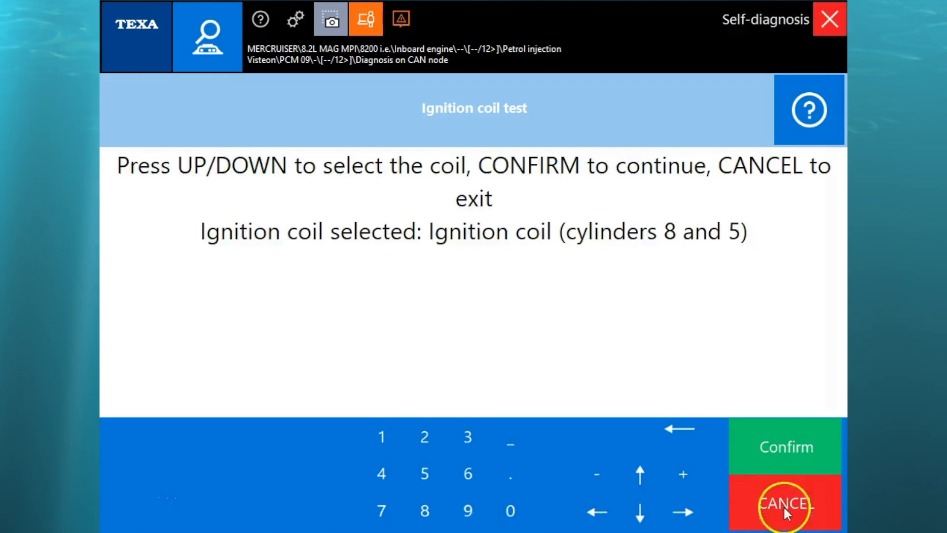
left_click(785, 503)
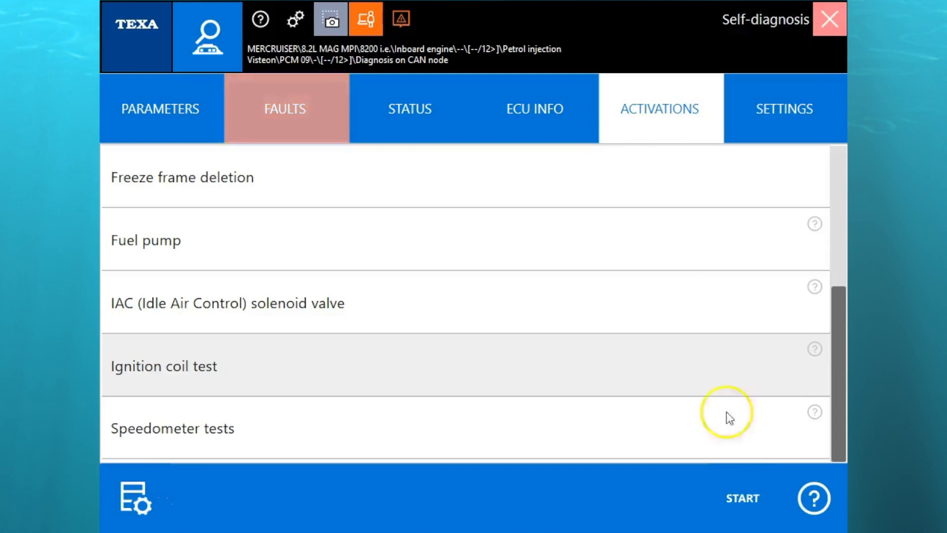
Run the IAC solenoid valve activation, then show the Settings procedures list.
left_click(242, 303)
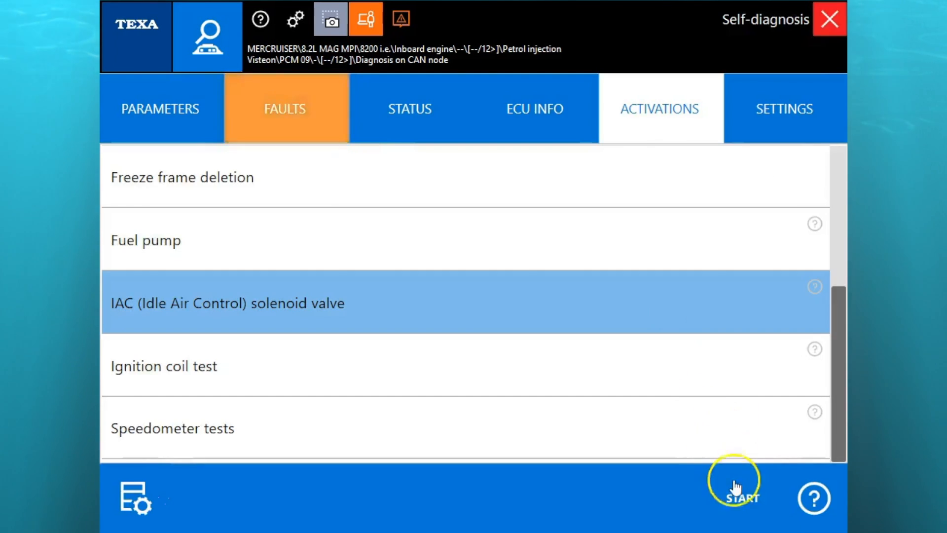
left_click(735, 497)
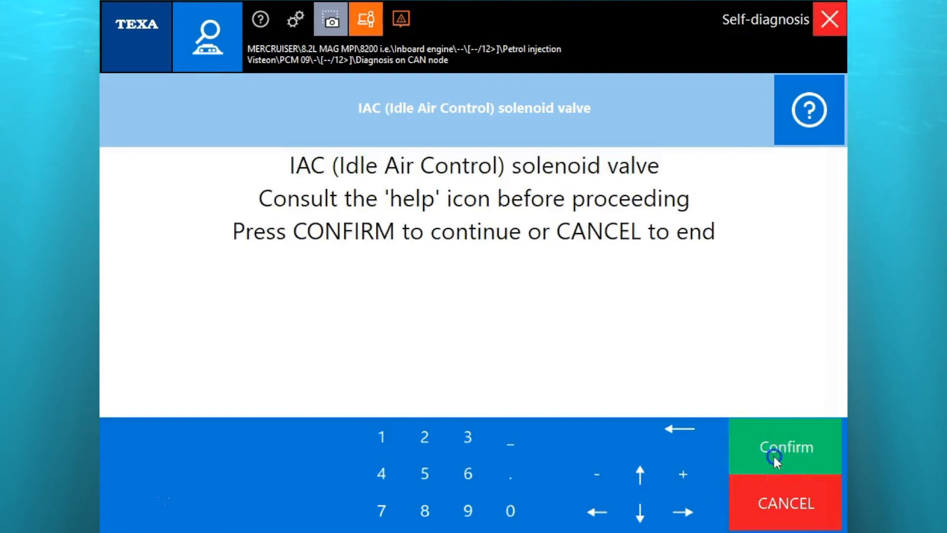
left_click(784, 446)
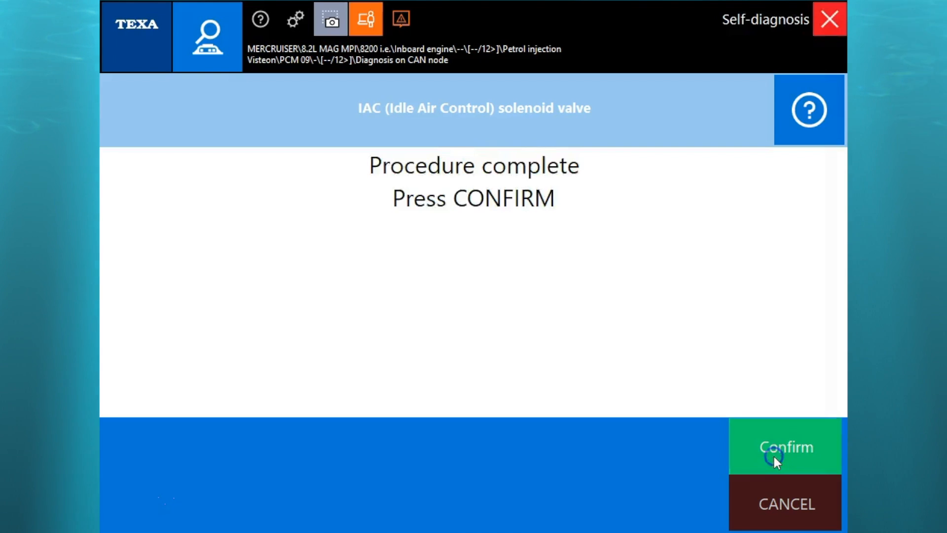
left_click(785, 446)
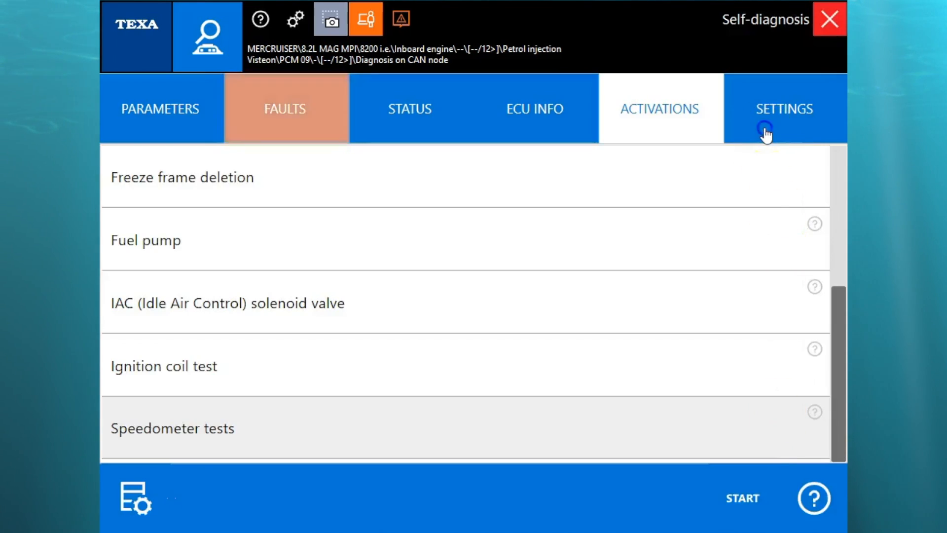
left_click(783, 109)
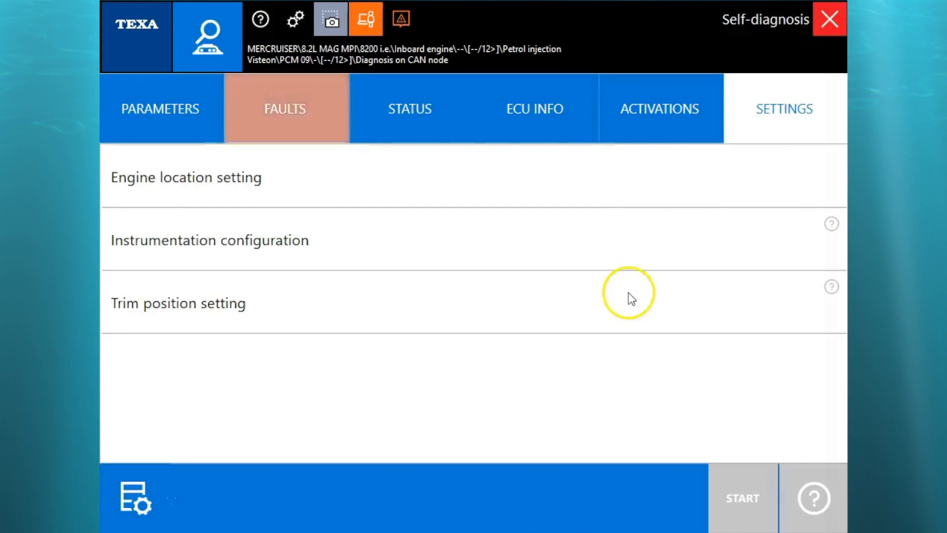
Open the 'without DTS' wiring diagram and check the red dashed supply line's connections.
left_click(135, 498)
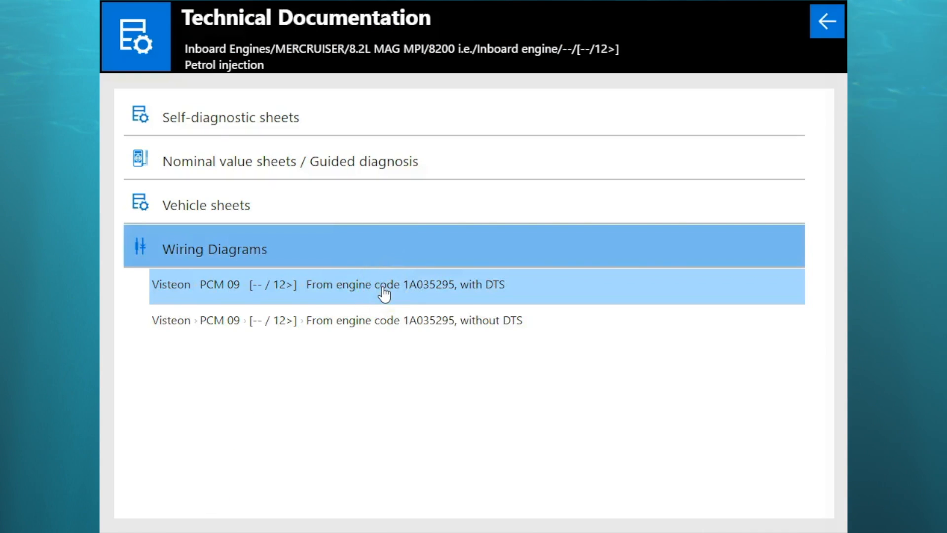
left_click(413, 320)
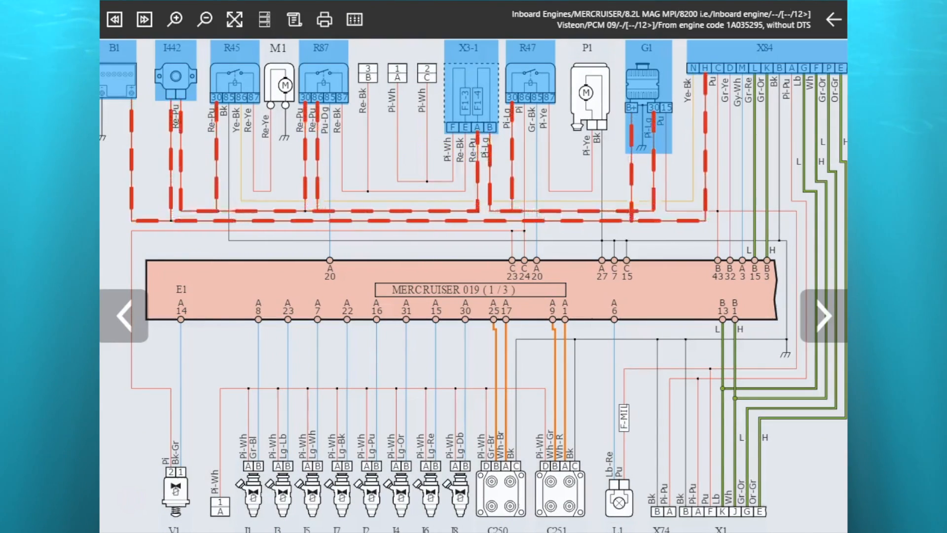
left_click(353, 19)
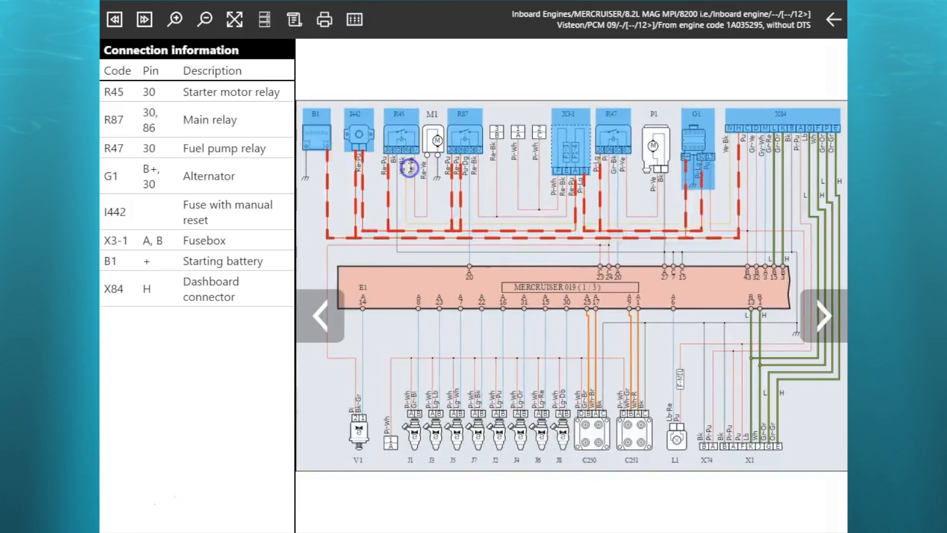
left_click(354, 19)
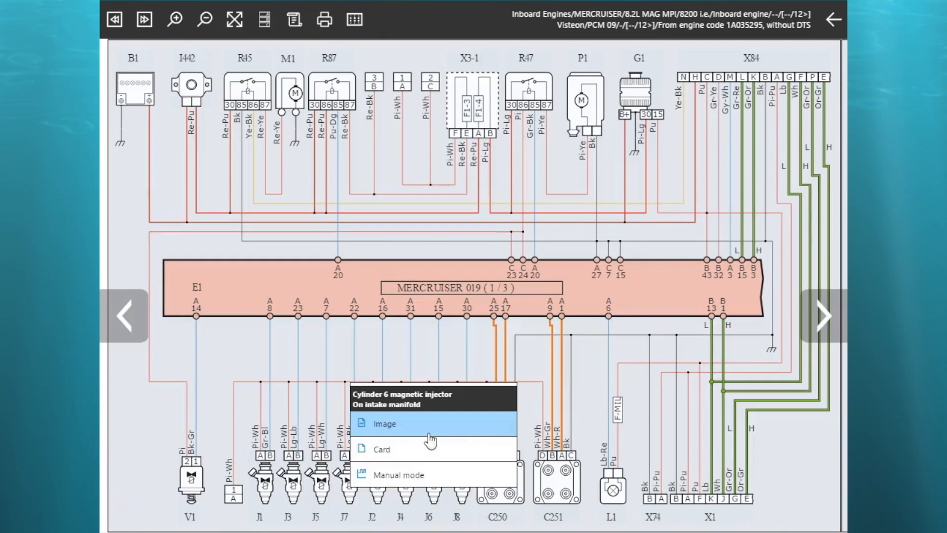
View the cylinder 6 injector J6 photo and Electro-injectors device card.
left_click(384, 423)
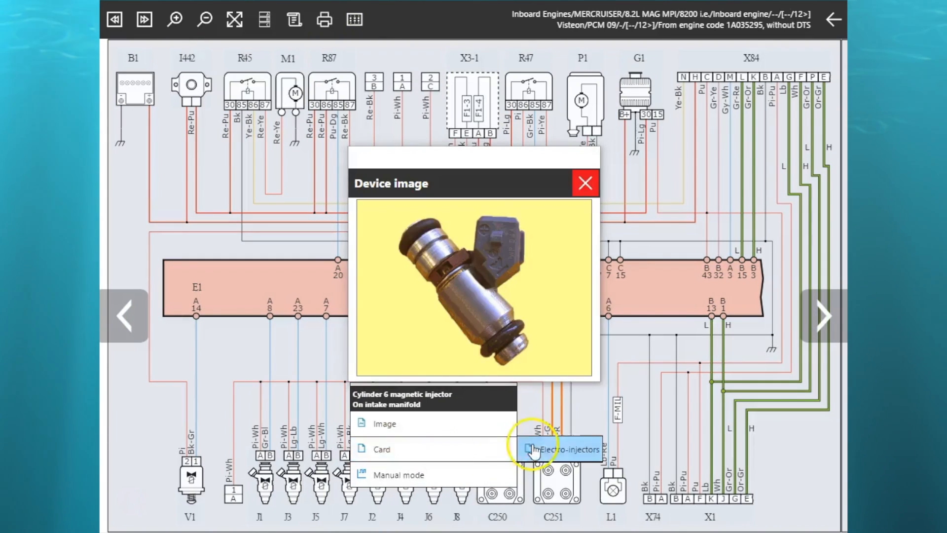
left_click(382, 449)
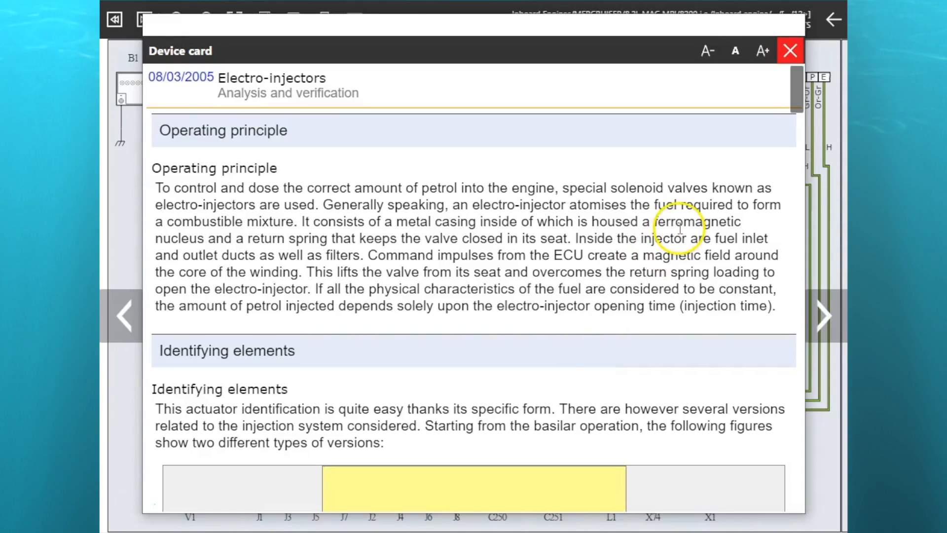
left_click(789, 51)
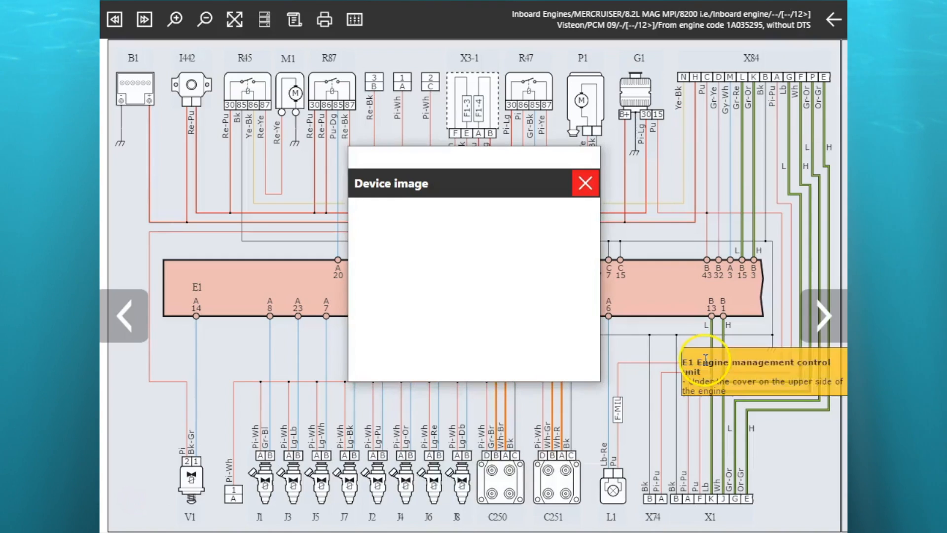
left_click(584, 183)
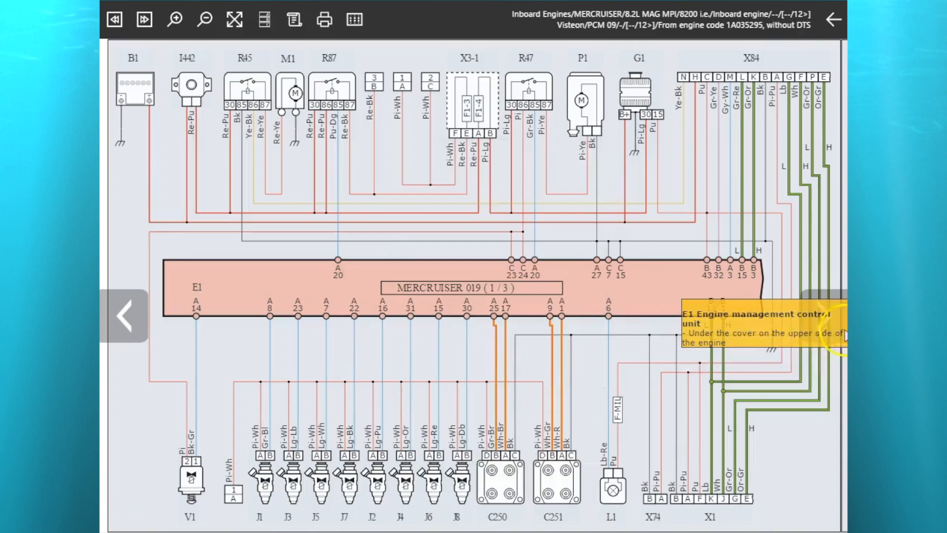
On diagram page 2/3, read knock sensor S311's photo and card, then exit the diagram.
left_click(823, 315)
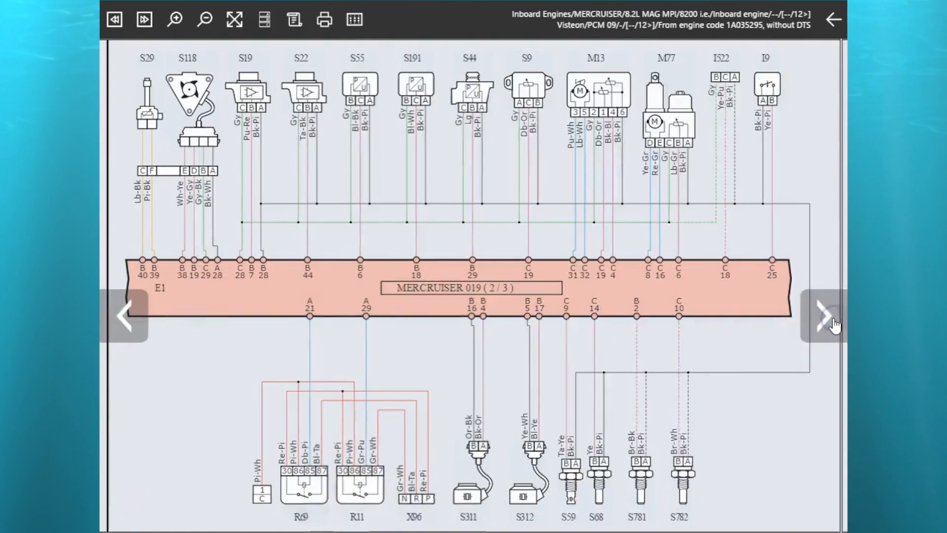
mouse_move(522, 490)
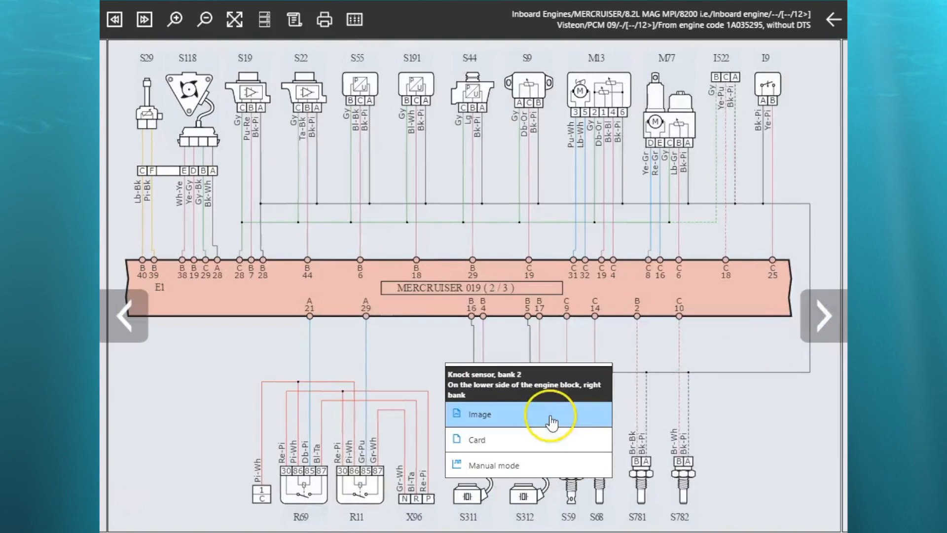
left_click(479, 414)
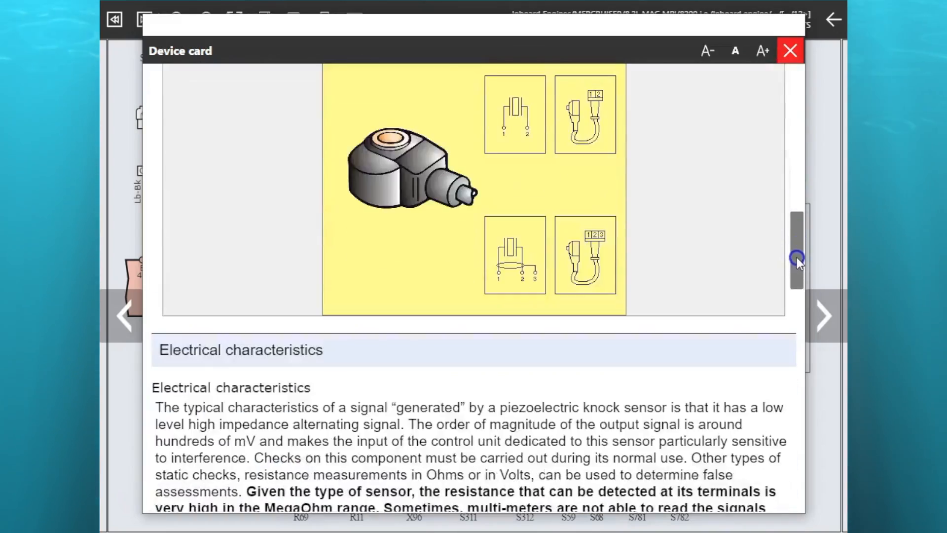
scroll("down", 3)
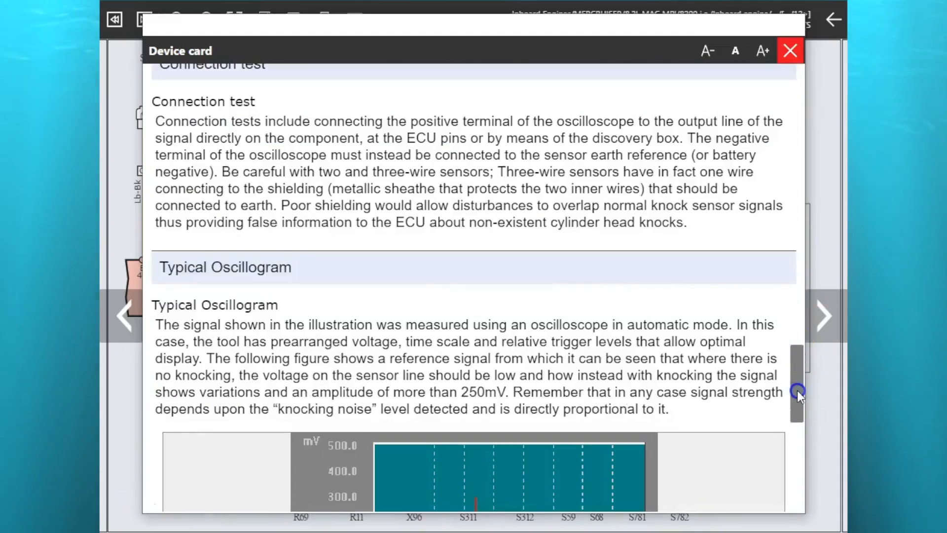
left_click(789, 51)
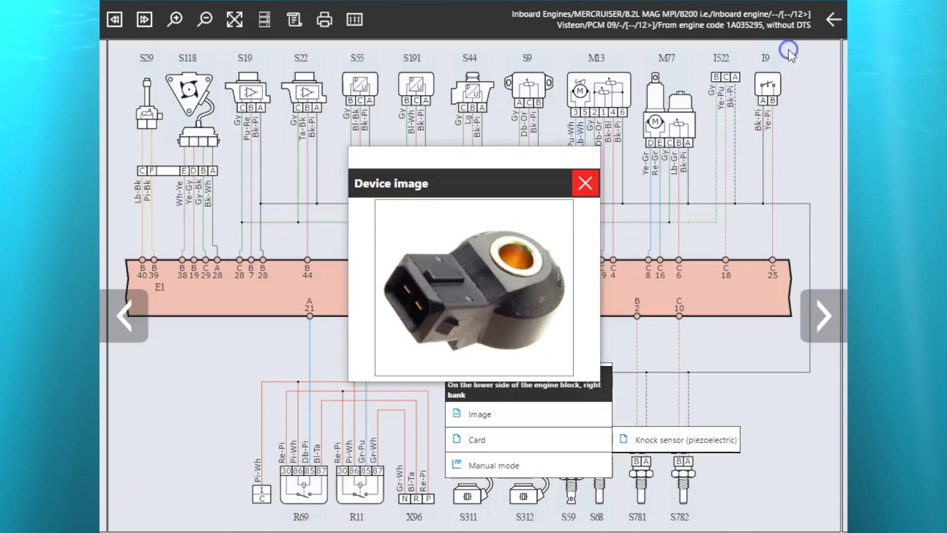
left_click(833, 19)
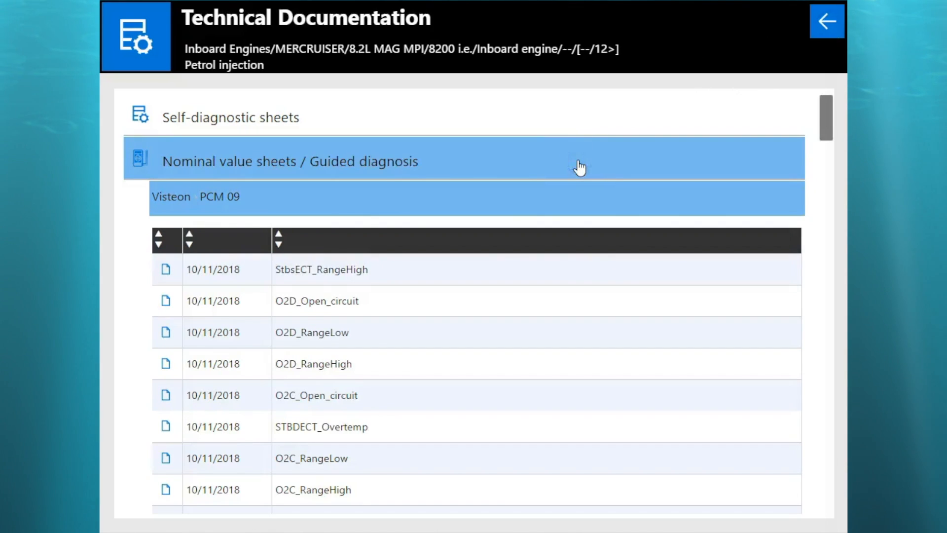
Expand Nominal value sheets / Guided diagnosis and view the O2A_RangeHigh and StbdEMCT_RangeLow cards.
left_click(602, 301)
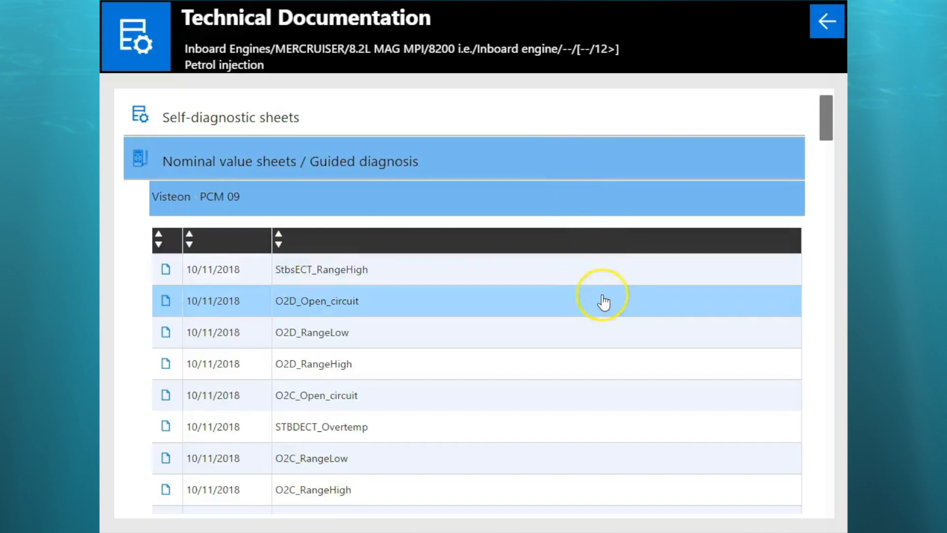
scroll("down", 3)
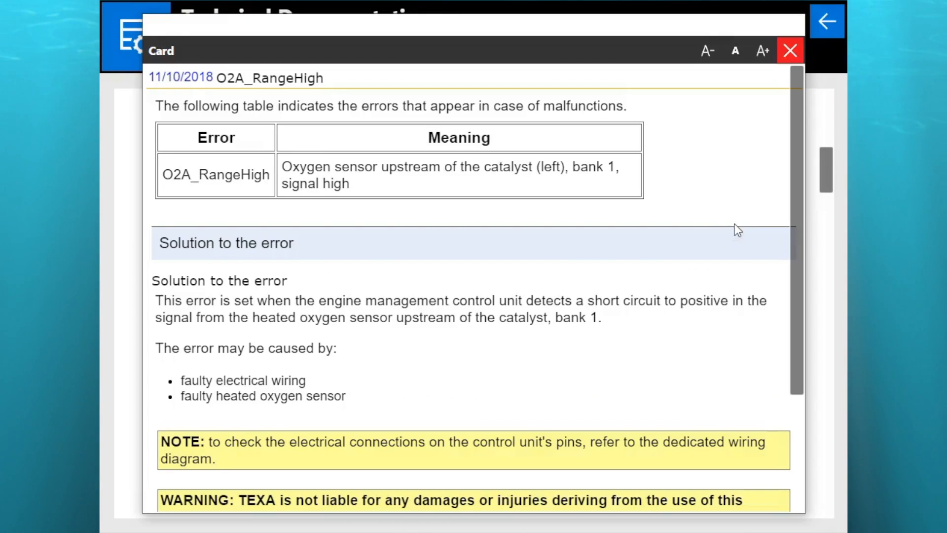
mouse_move(779, 145)
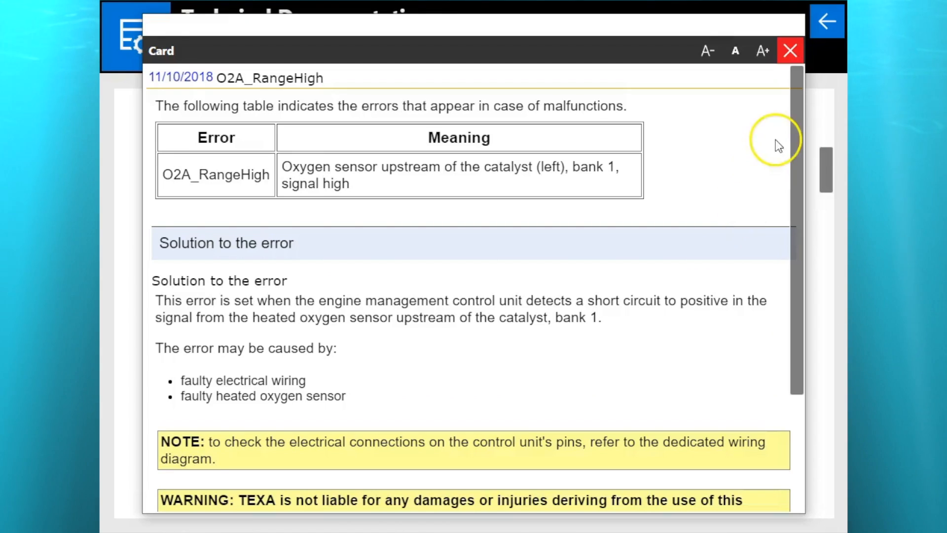
left_click(789, 51)
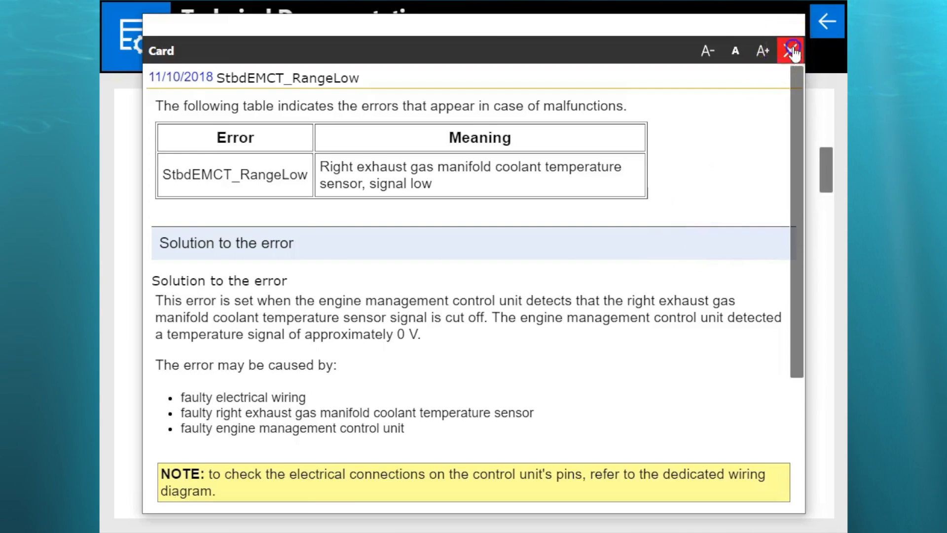
left_click(790, 50)
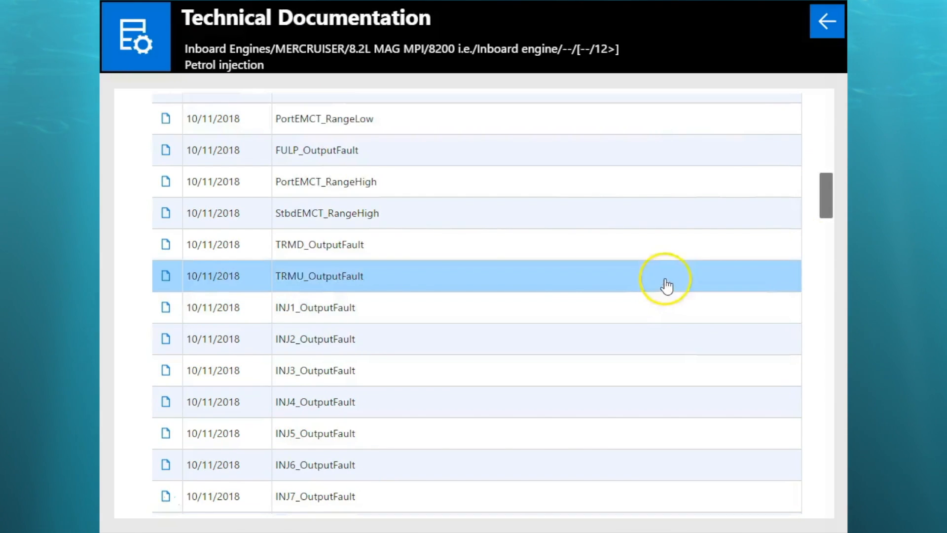
Scroll the Visteon PCM 09 sheet list down until the Vehicle sheets section appears.
scroll("down", 3)
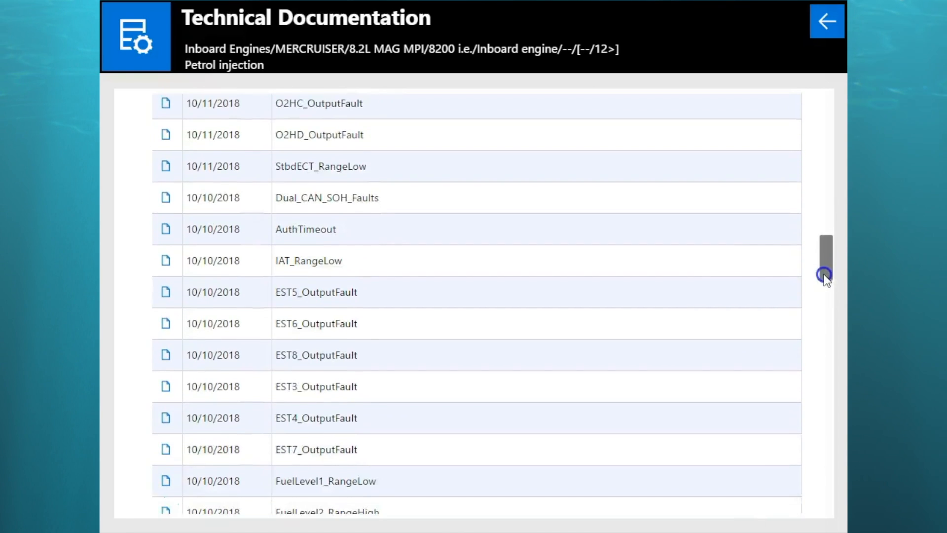
scroll("down", 3)
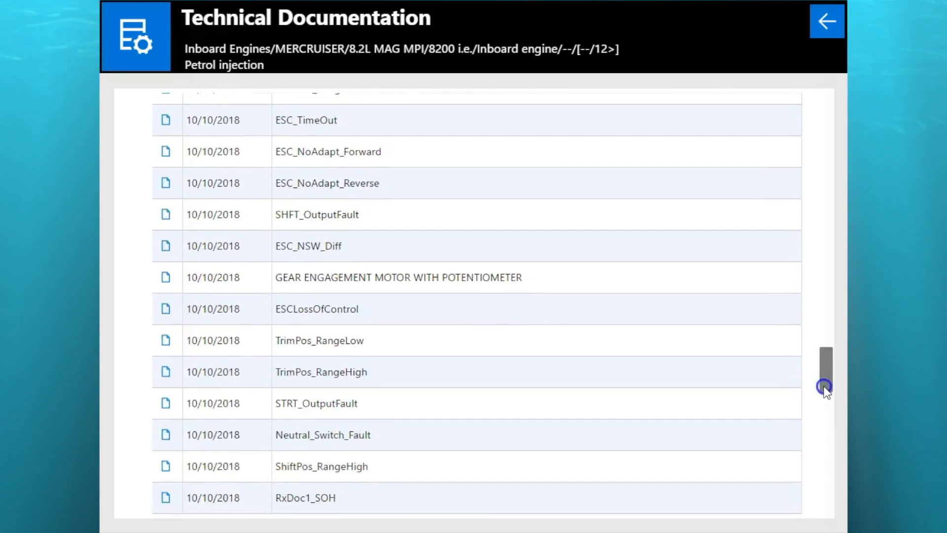
scroll("down", 3)
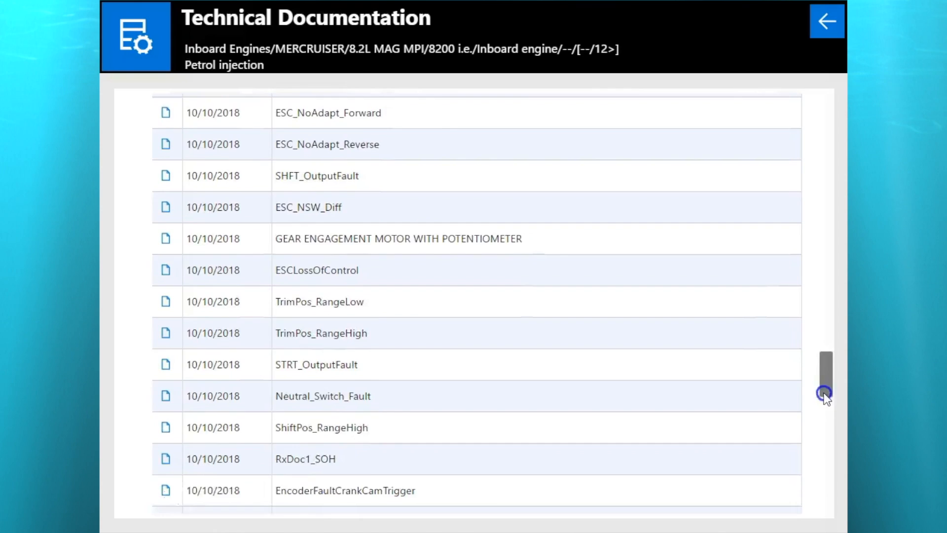
scroll("down", 3)
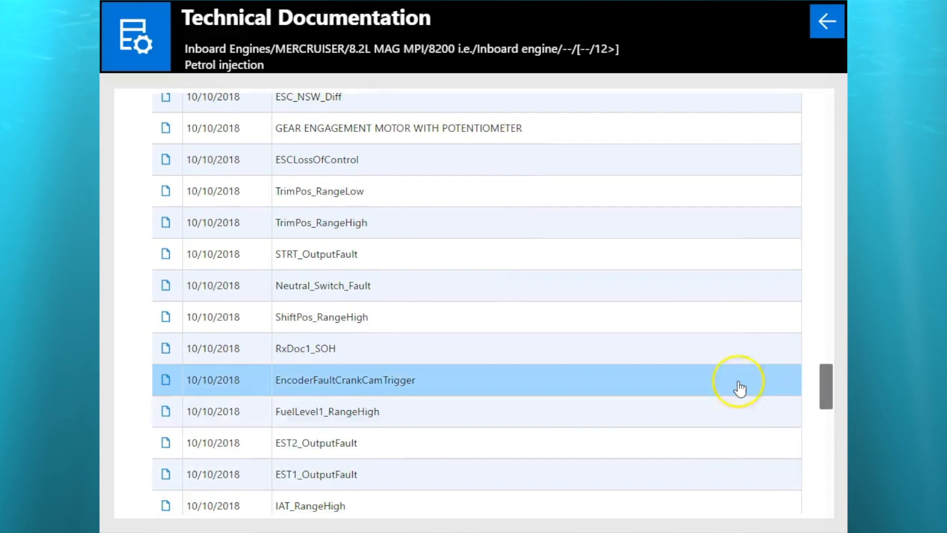
scroll("down", 3)
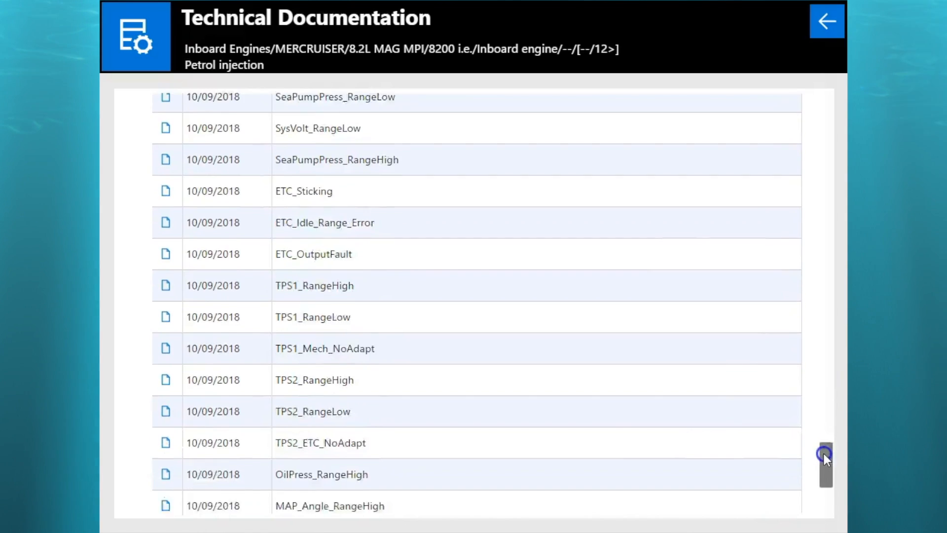
scroll("down", 3)
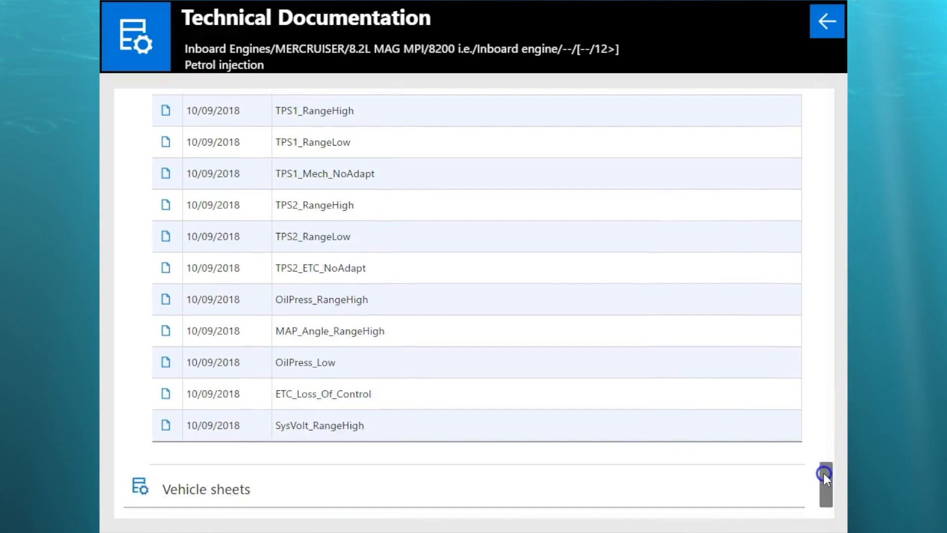